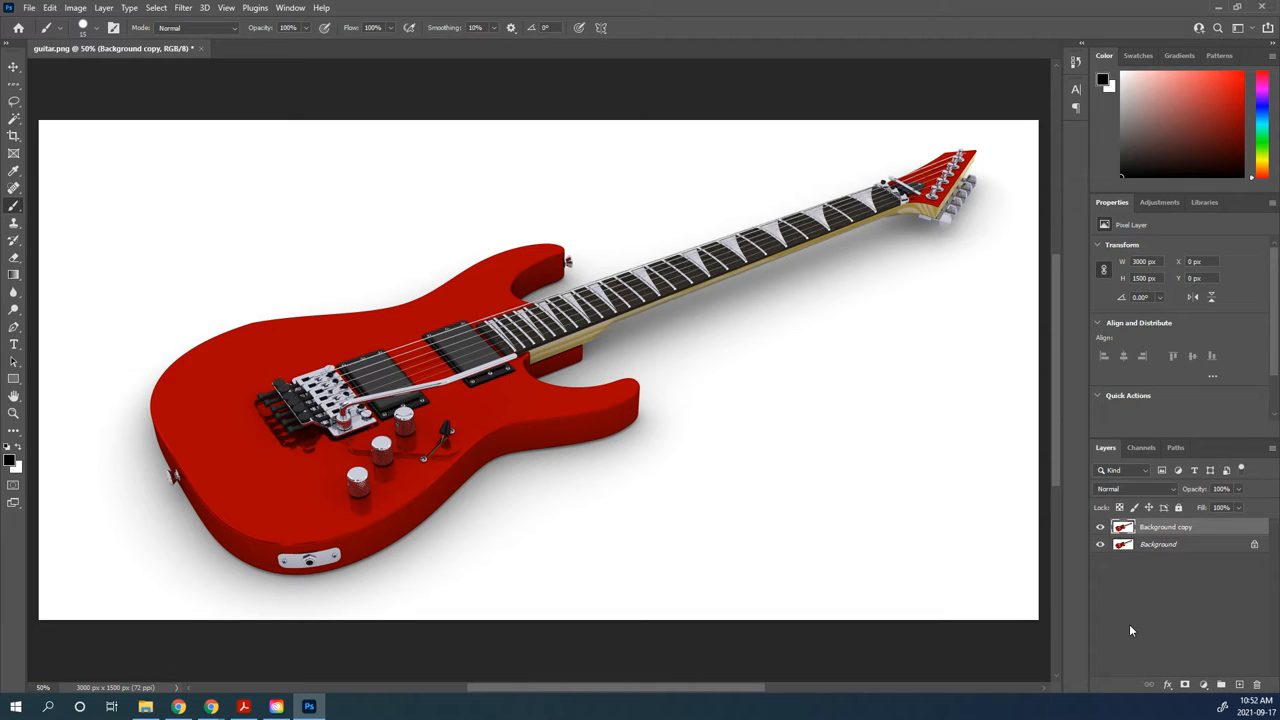
mouse_move(1099, 627)
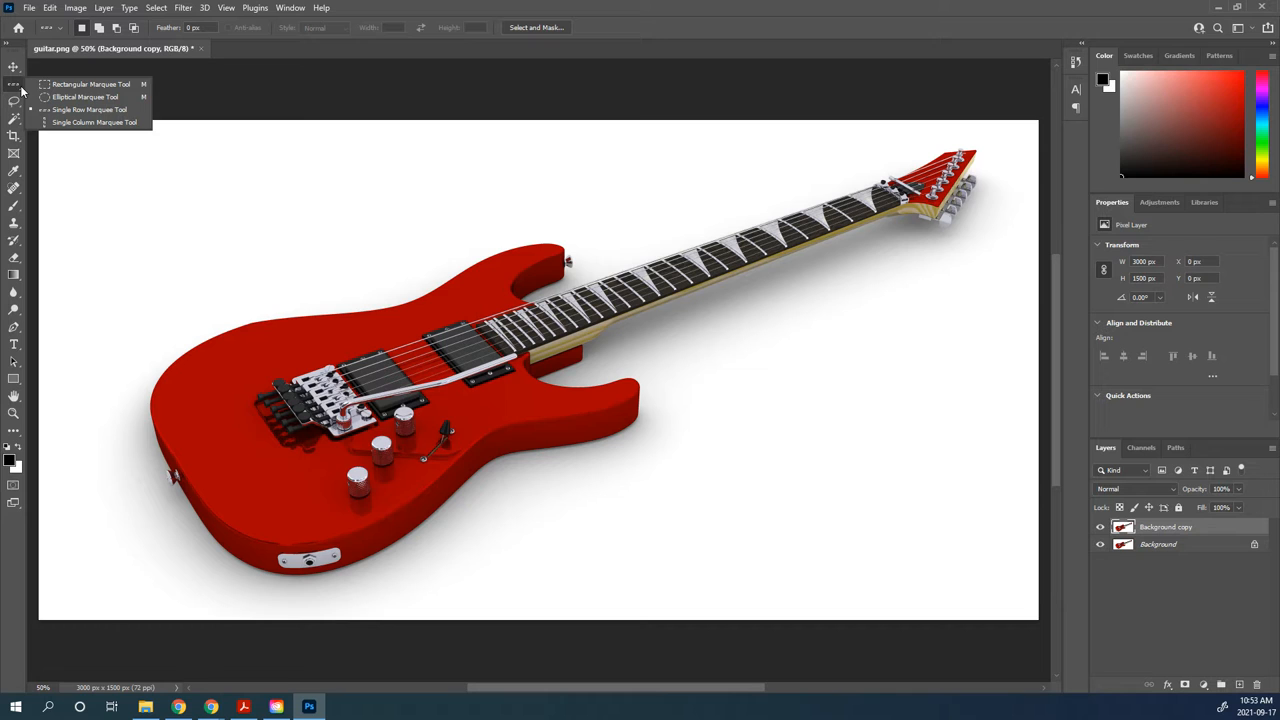
mouse_move(90, 84)
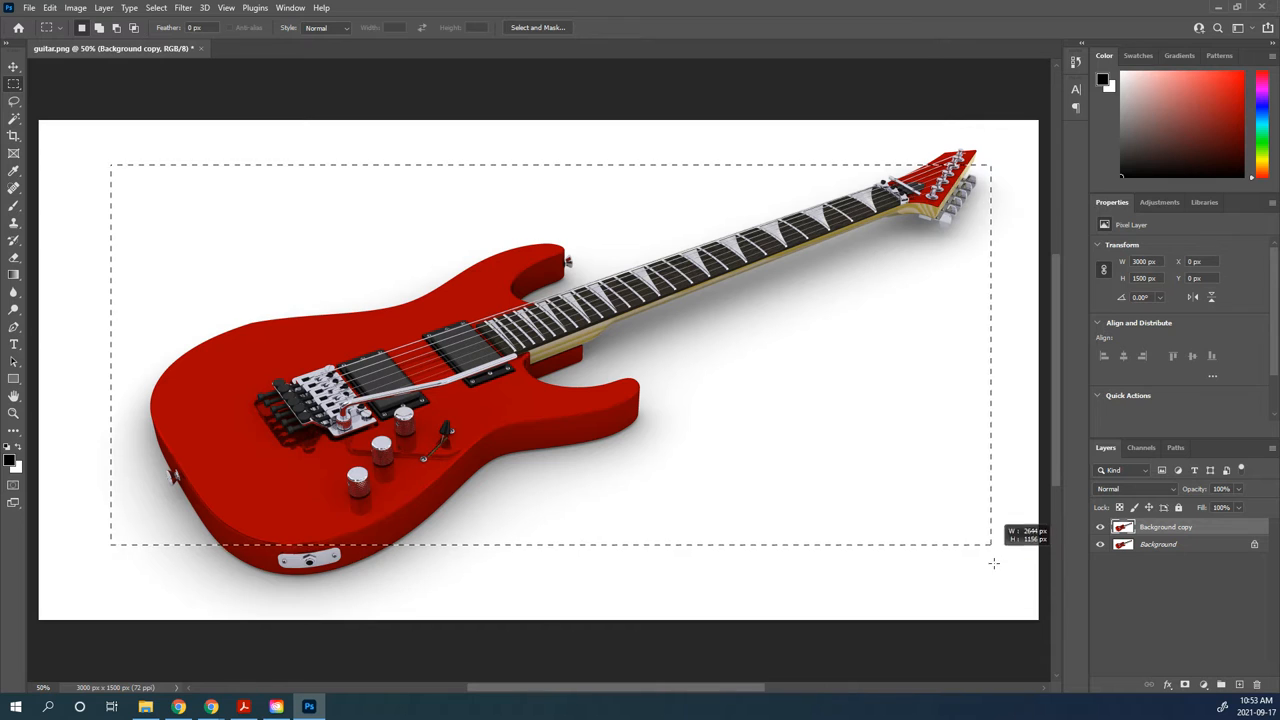
Drag a rectangular marquee selection around the entire guitar
drag(991, 545, 996, 597)
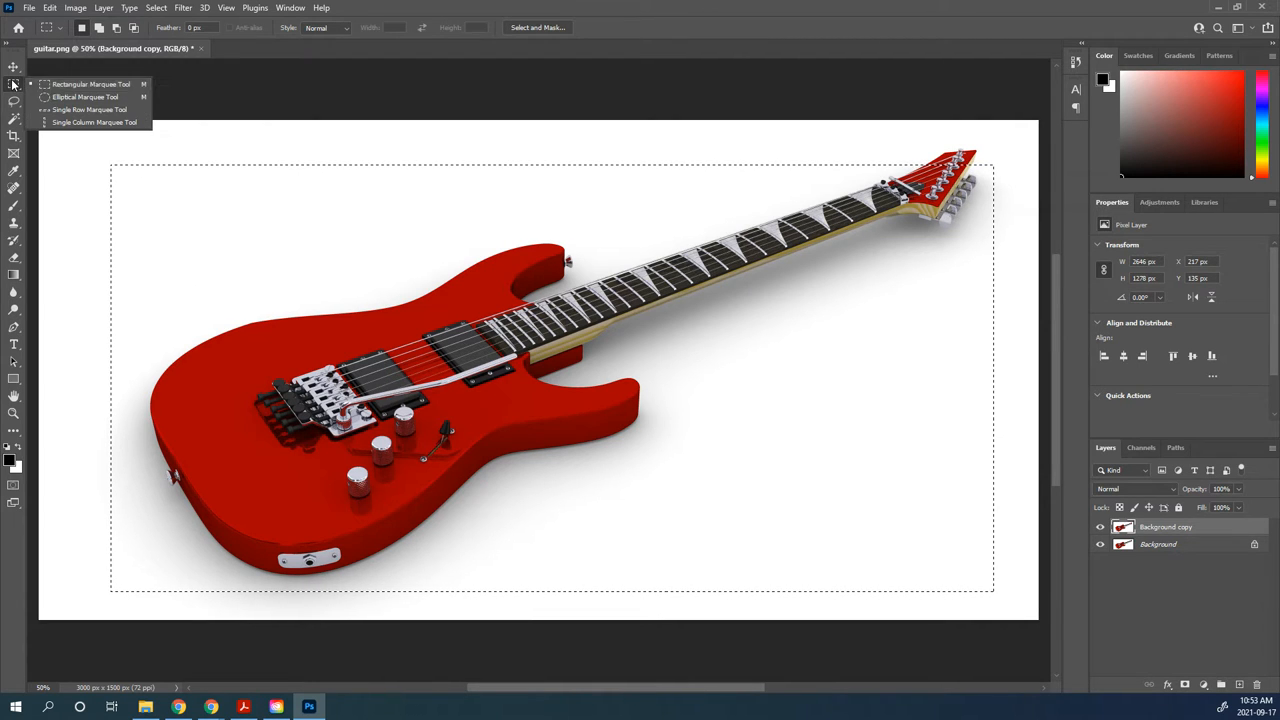
mouse_move(85, 97)
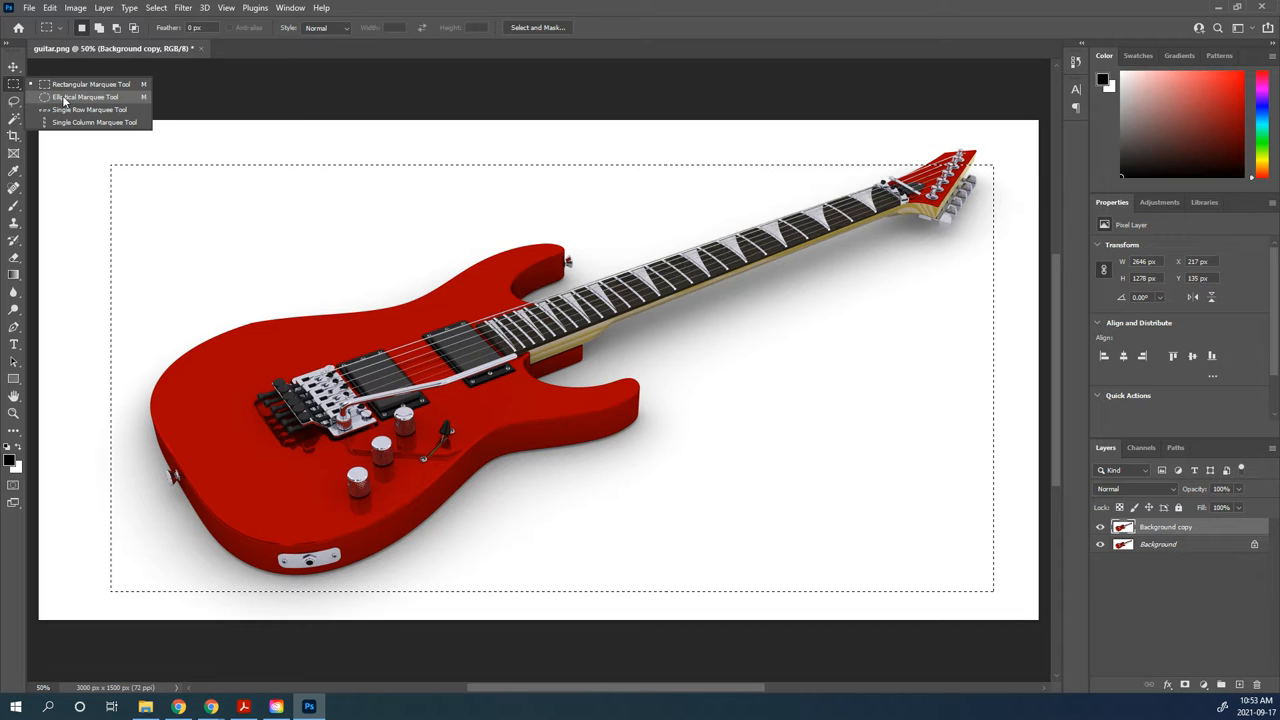
Draw oval and then circular elliptical-marquee selections over the guitar body
click(85, 97)
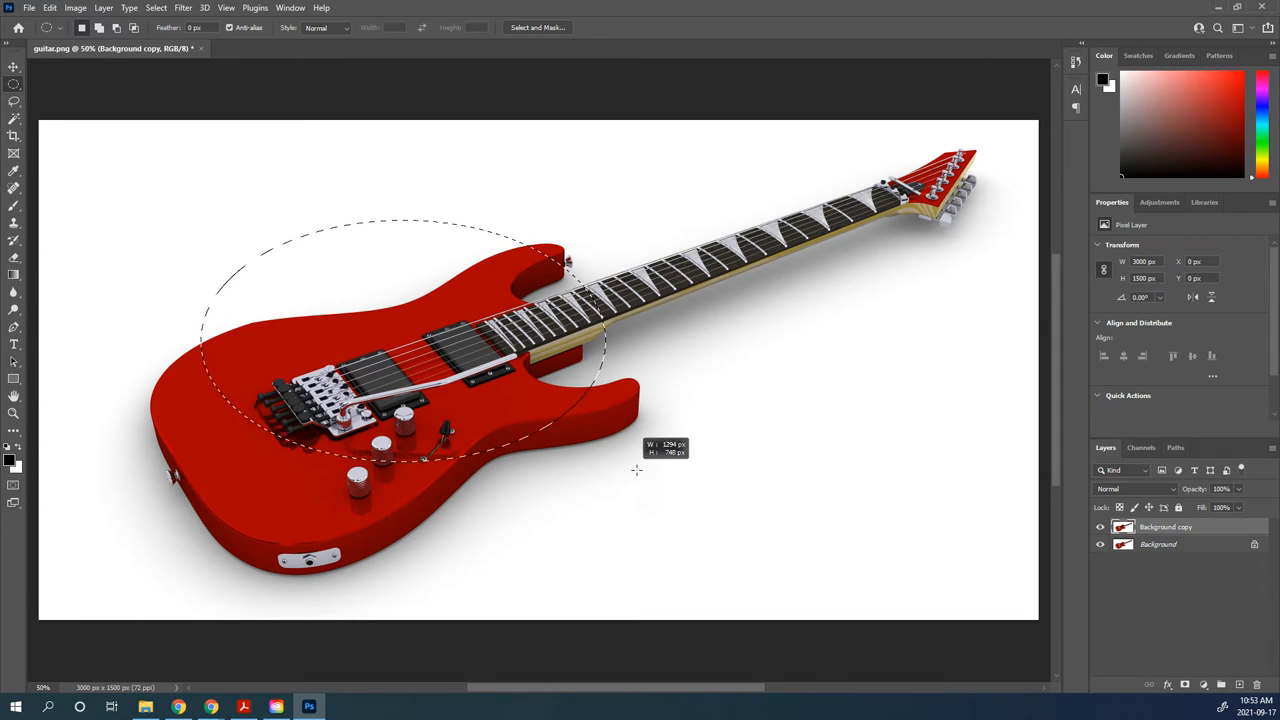
drag(637, 470, 684, 517)
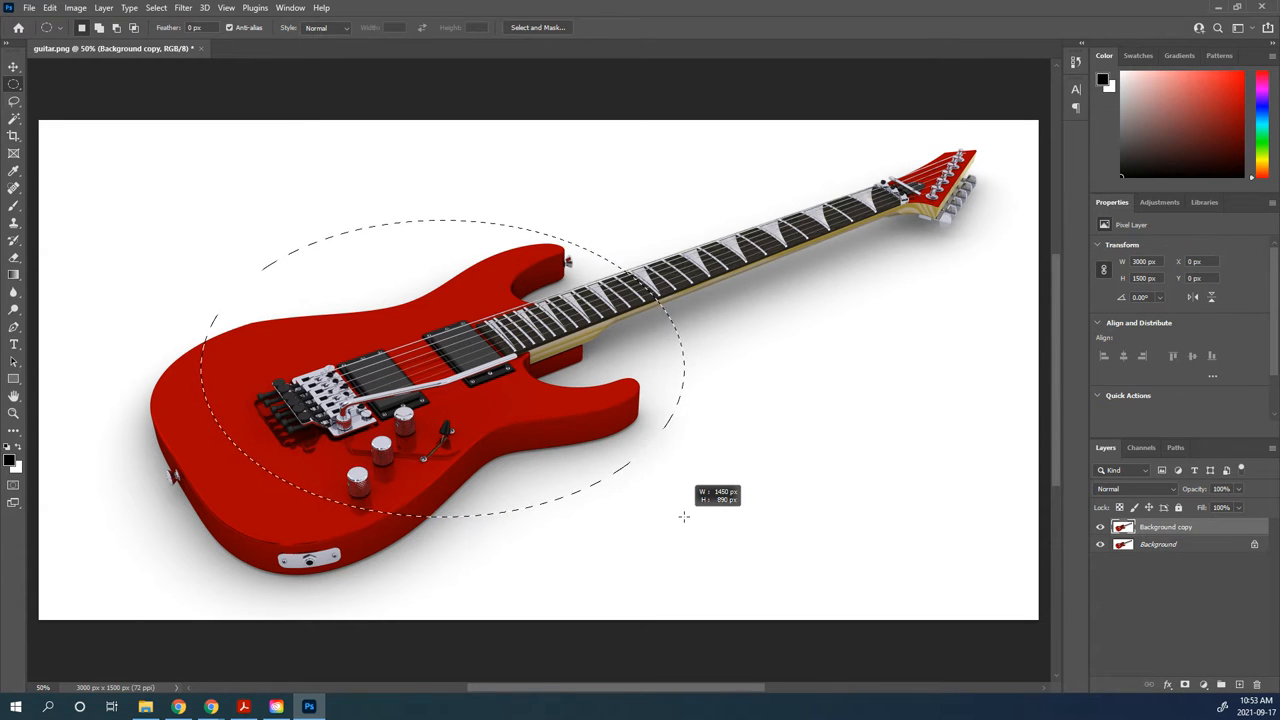
drag(683, 517, 540, 500)
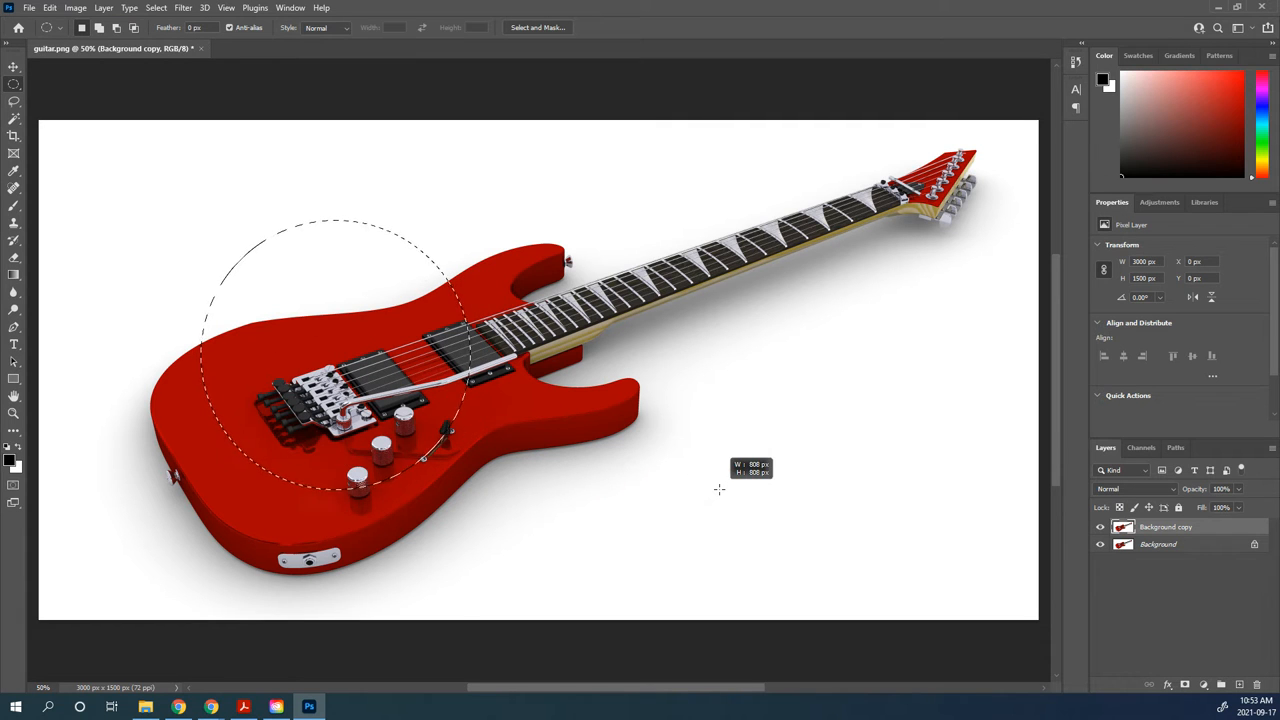
drag(718, 489, 410, 463)
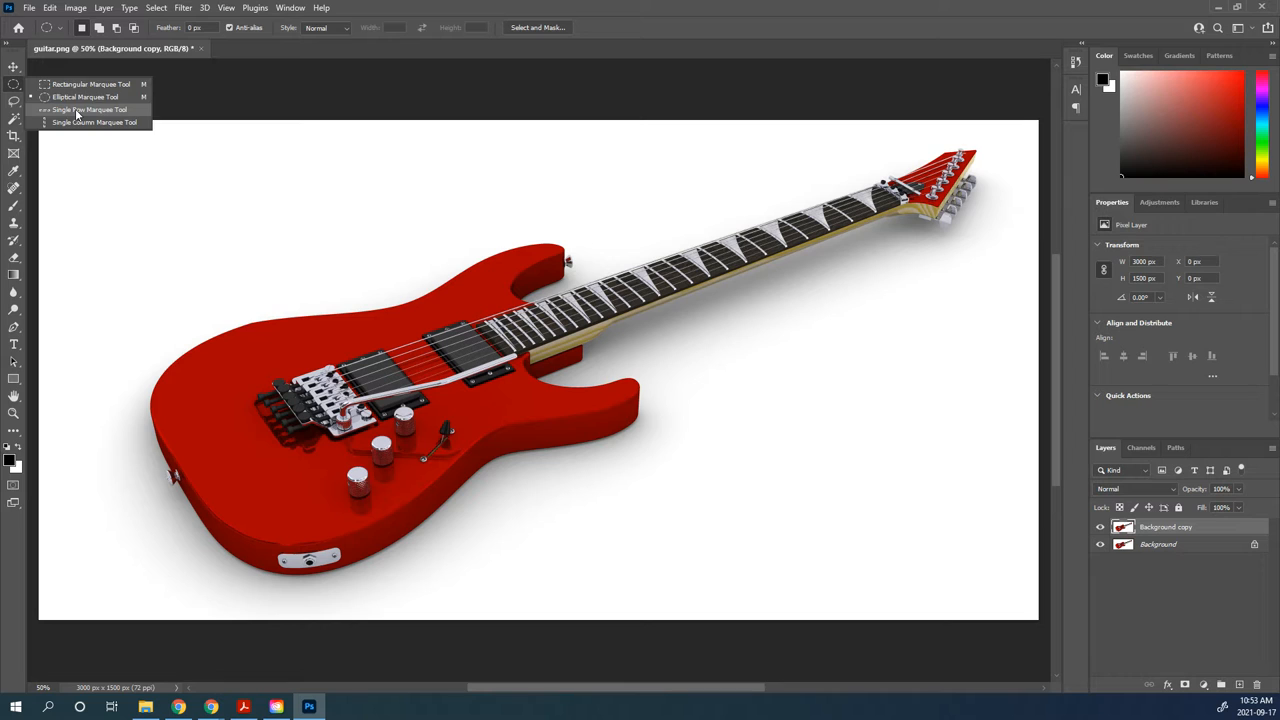
Select a one-pixel row, then a one-pixel column, across the guitar body
click(88, 109)
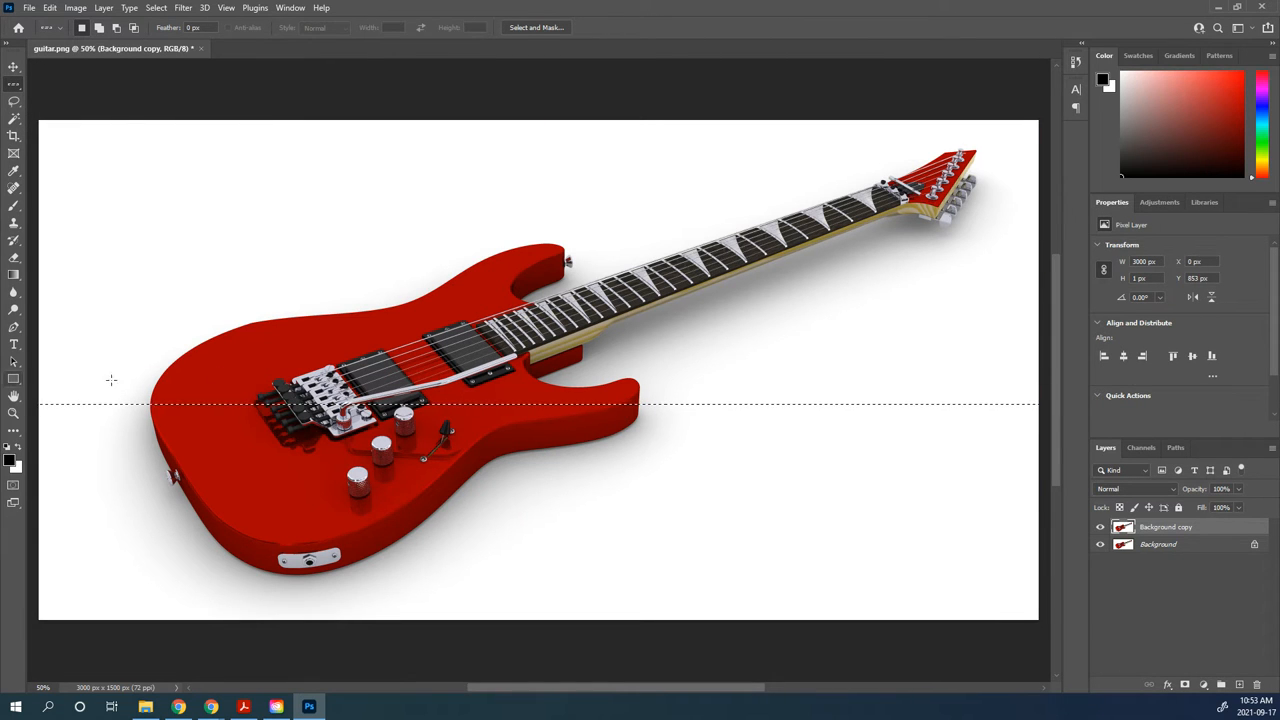
right_click(14, 84)
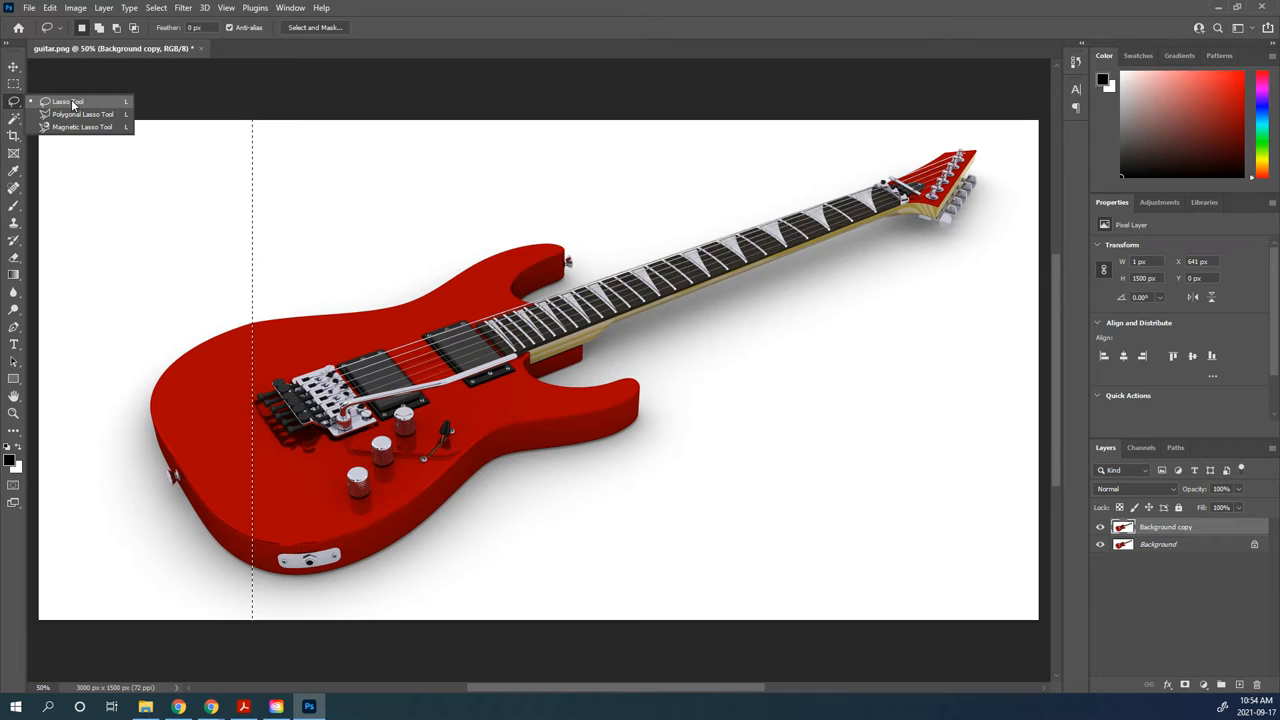
mouse_move(83, 113)
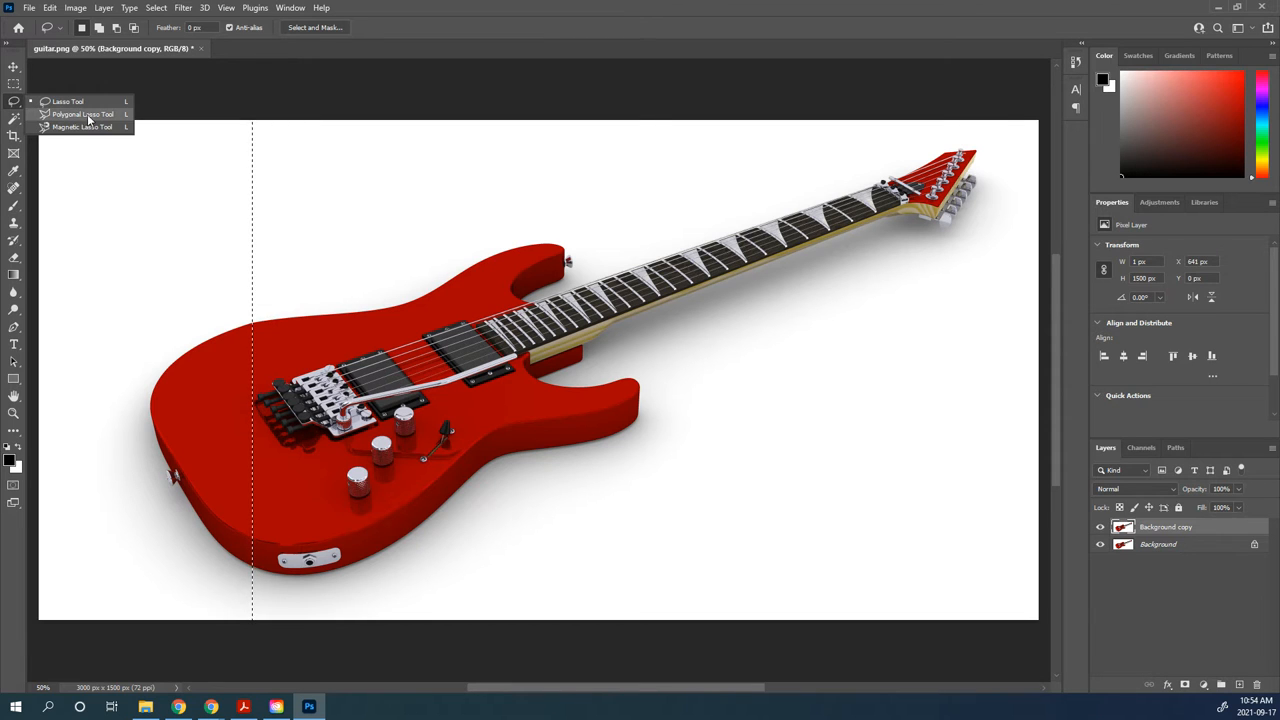
mouse_move(68, 101)
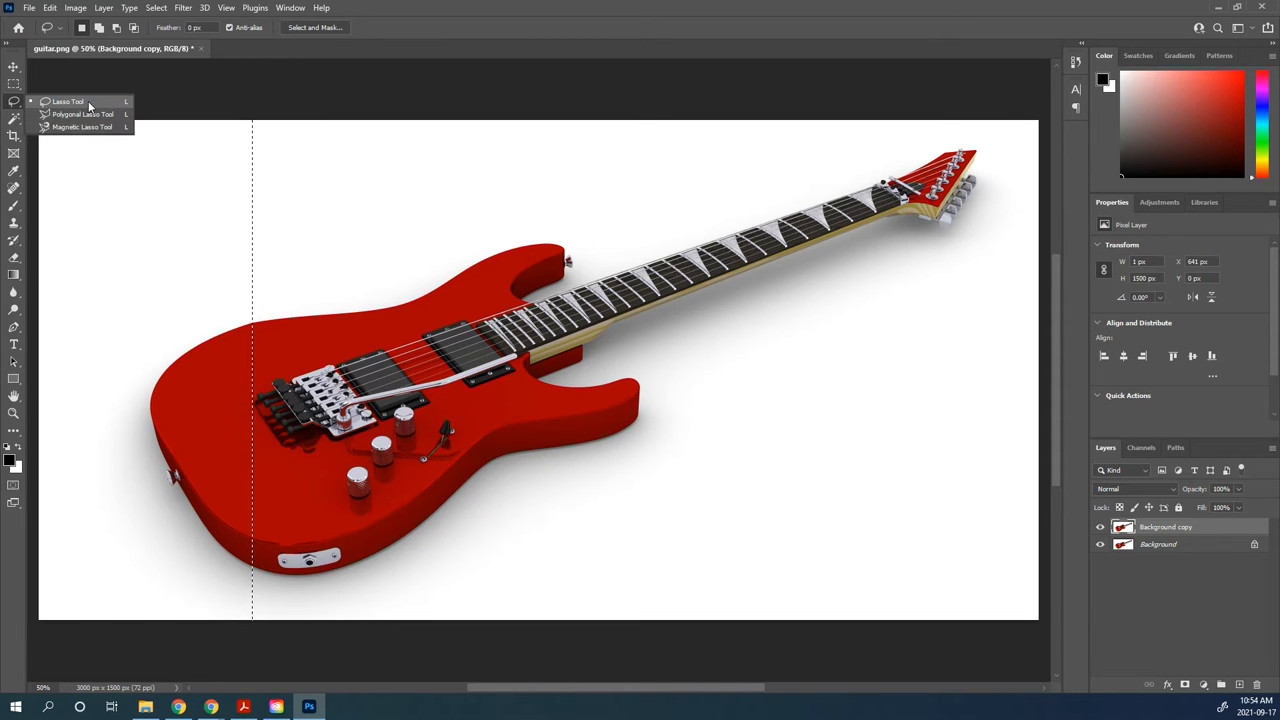
Trace a freehand lasso selection along the guitar body's top edge, zoomed in
click(67, 101)
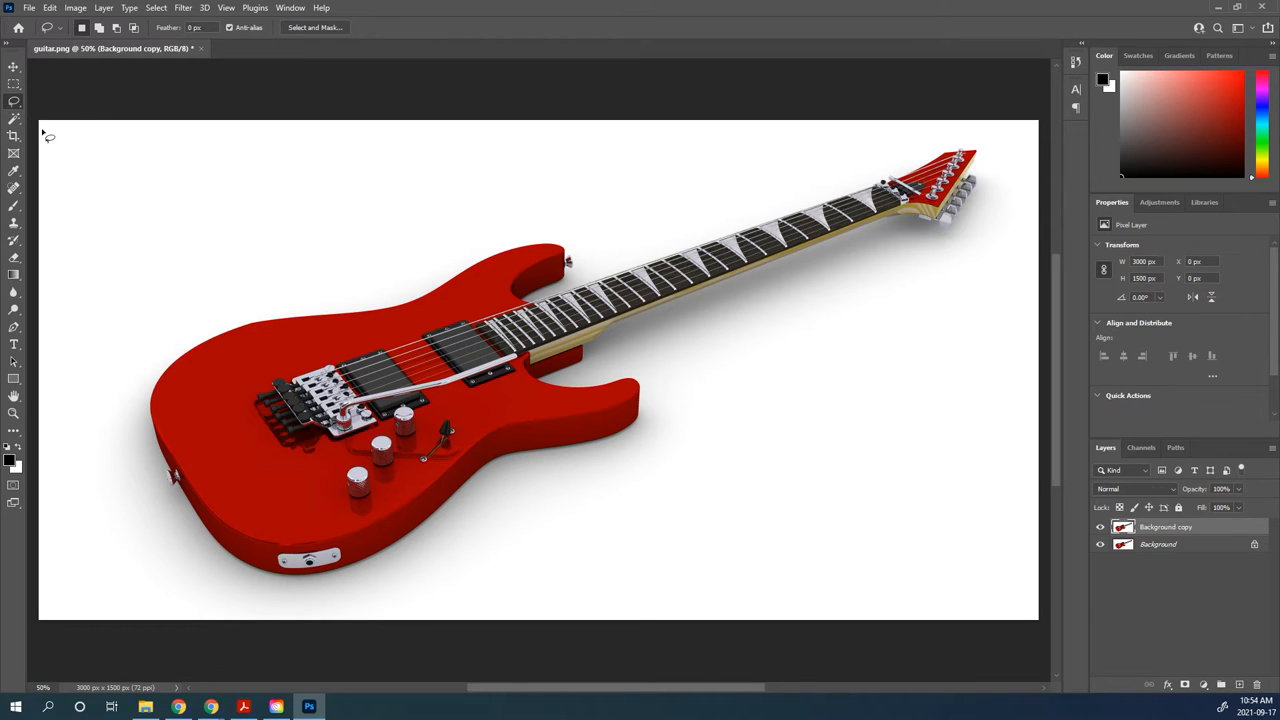
mouse_move(143, 290)
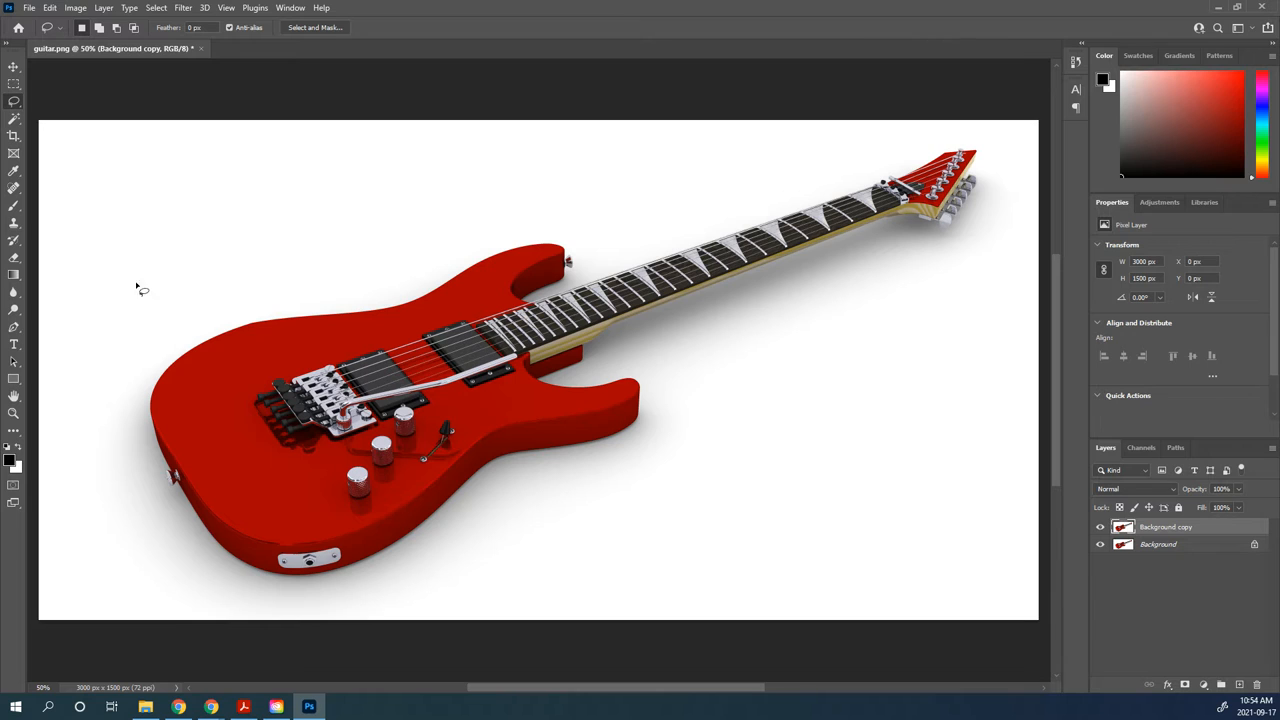
mouse_move(194, 375)
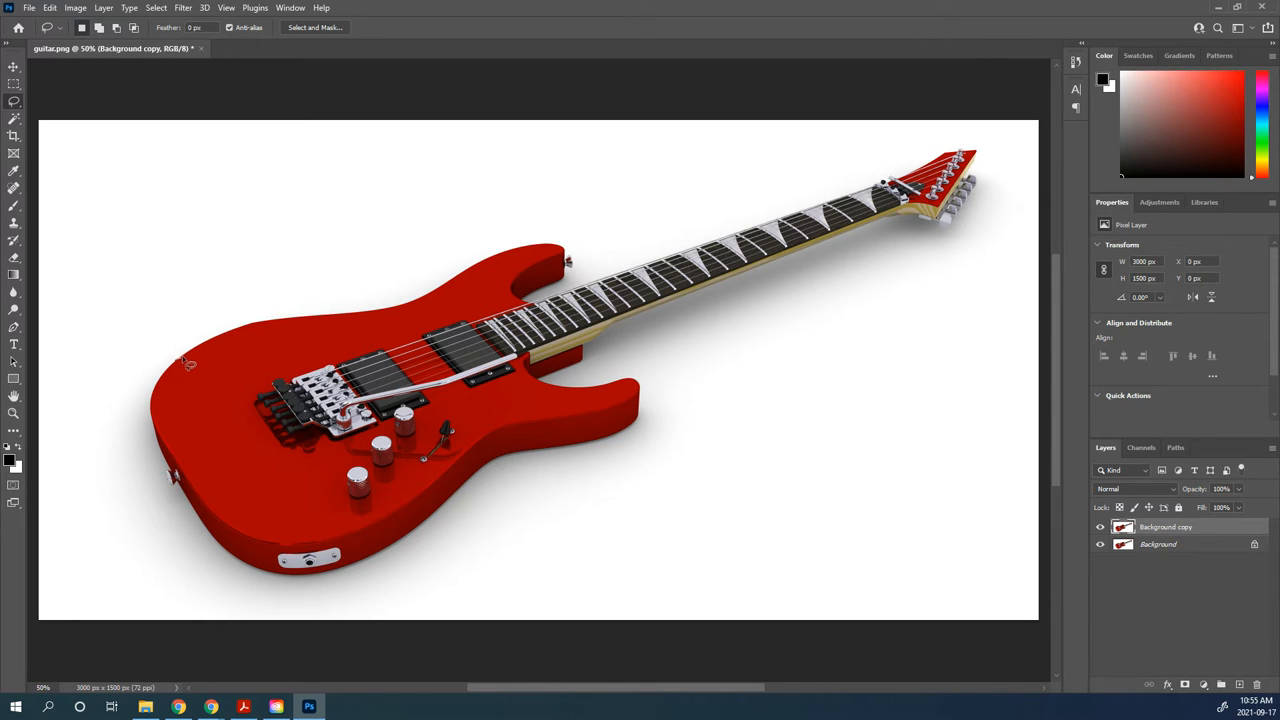
mouse_move(247, 337)
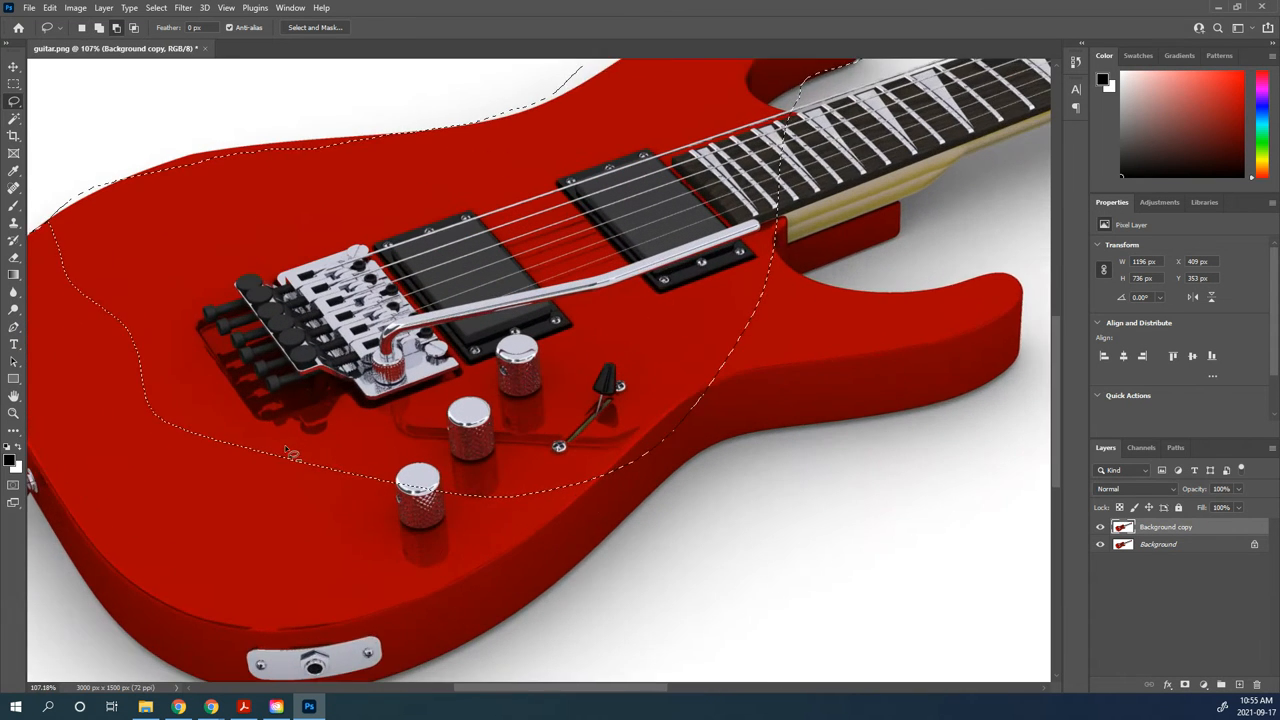
scroll(up, 3)
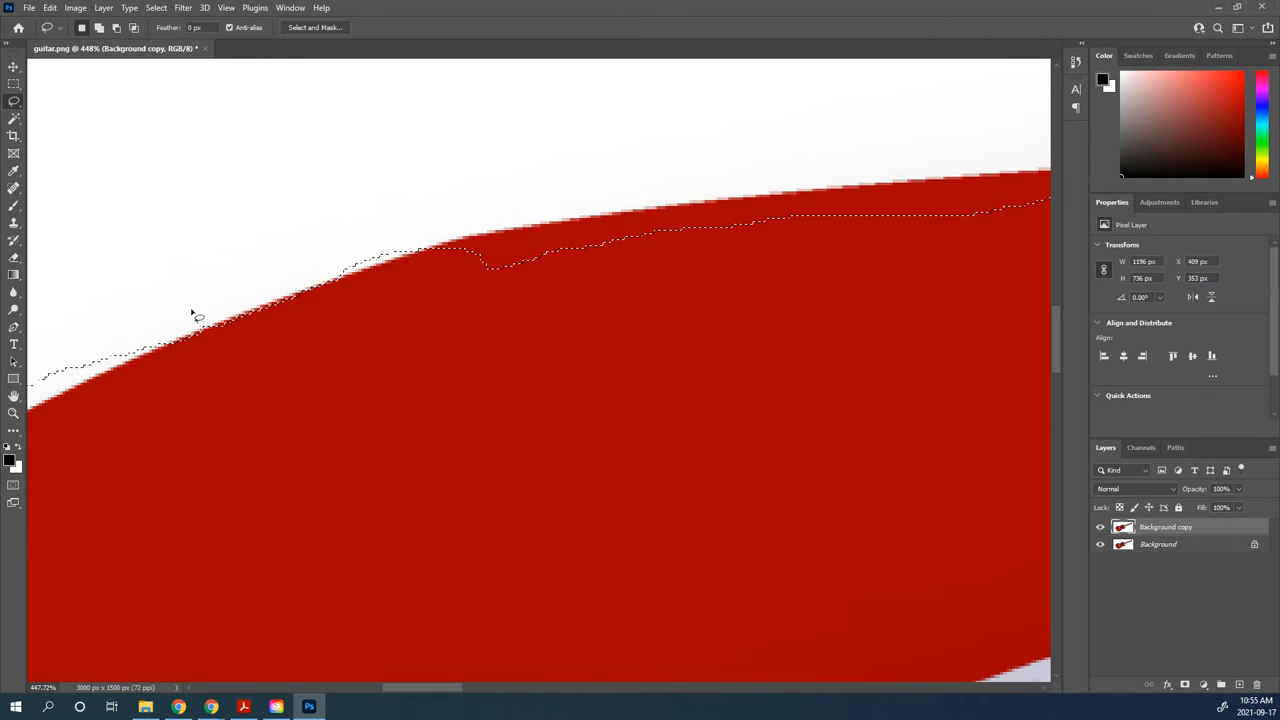
mouse_move(14, 101)
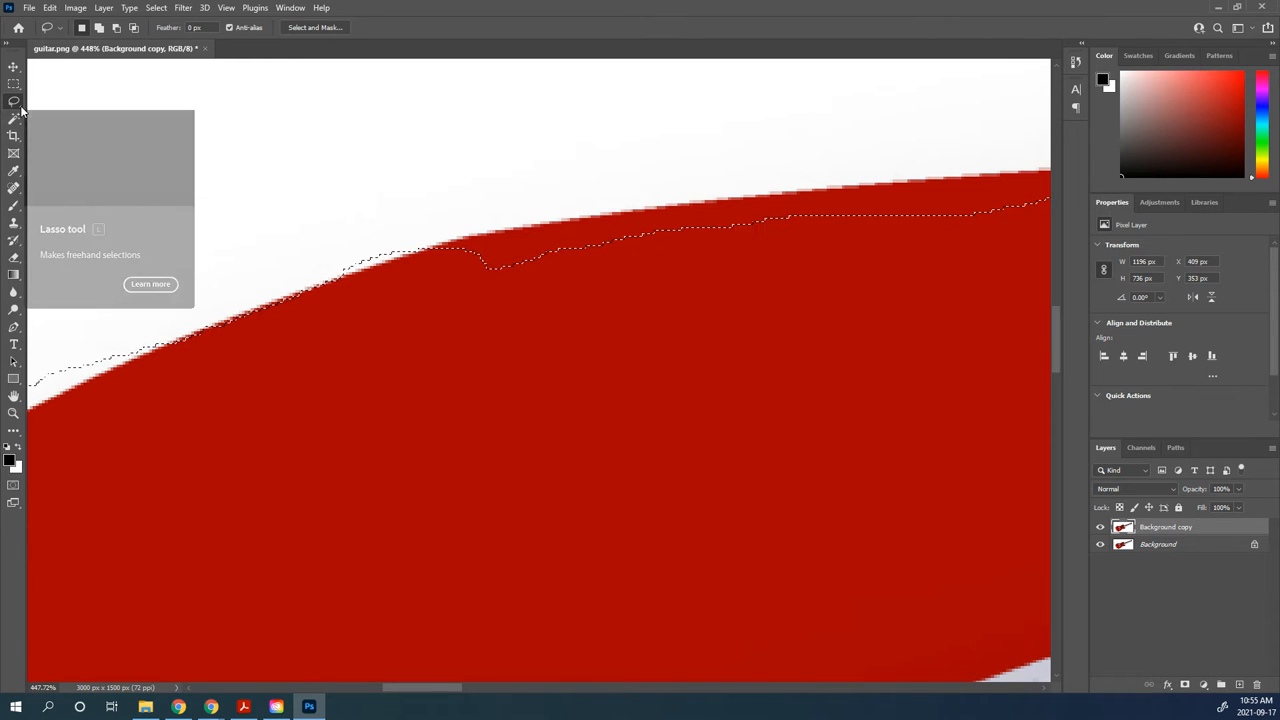
mouse_move(500, 278)
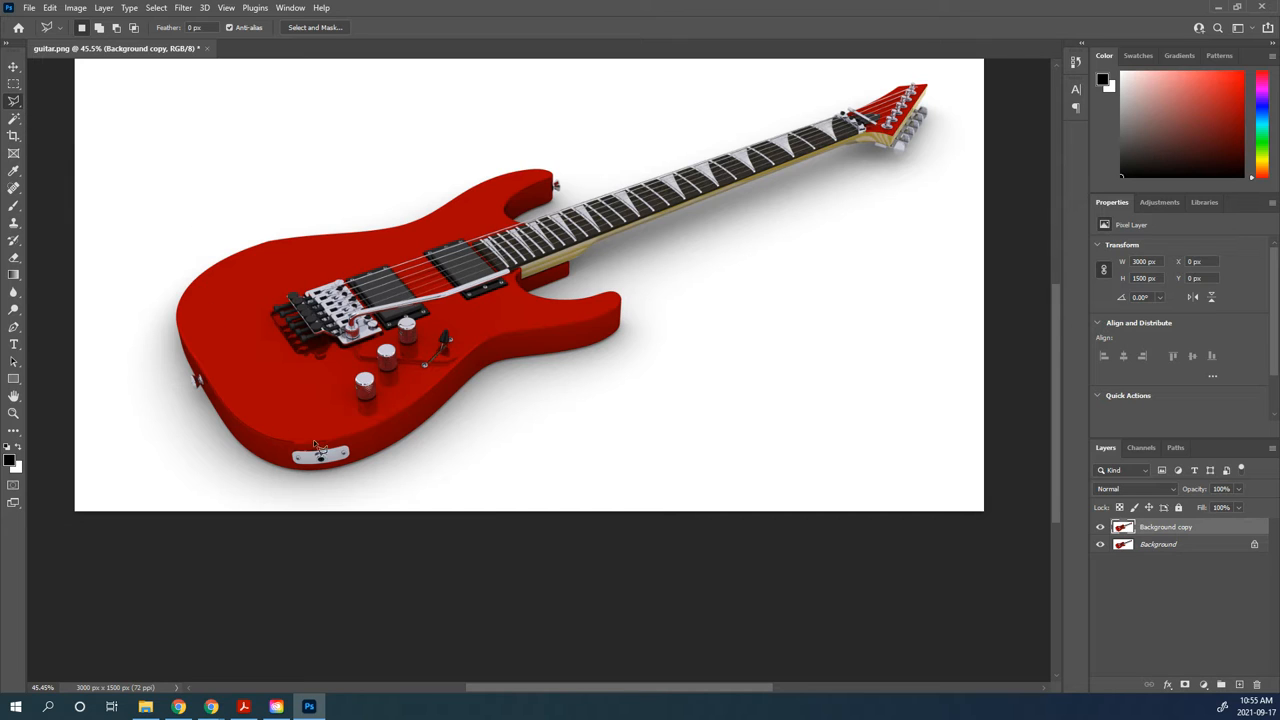
mouse_move(680, 303)
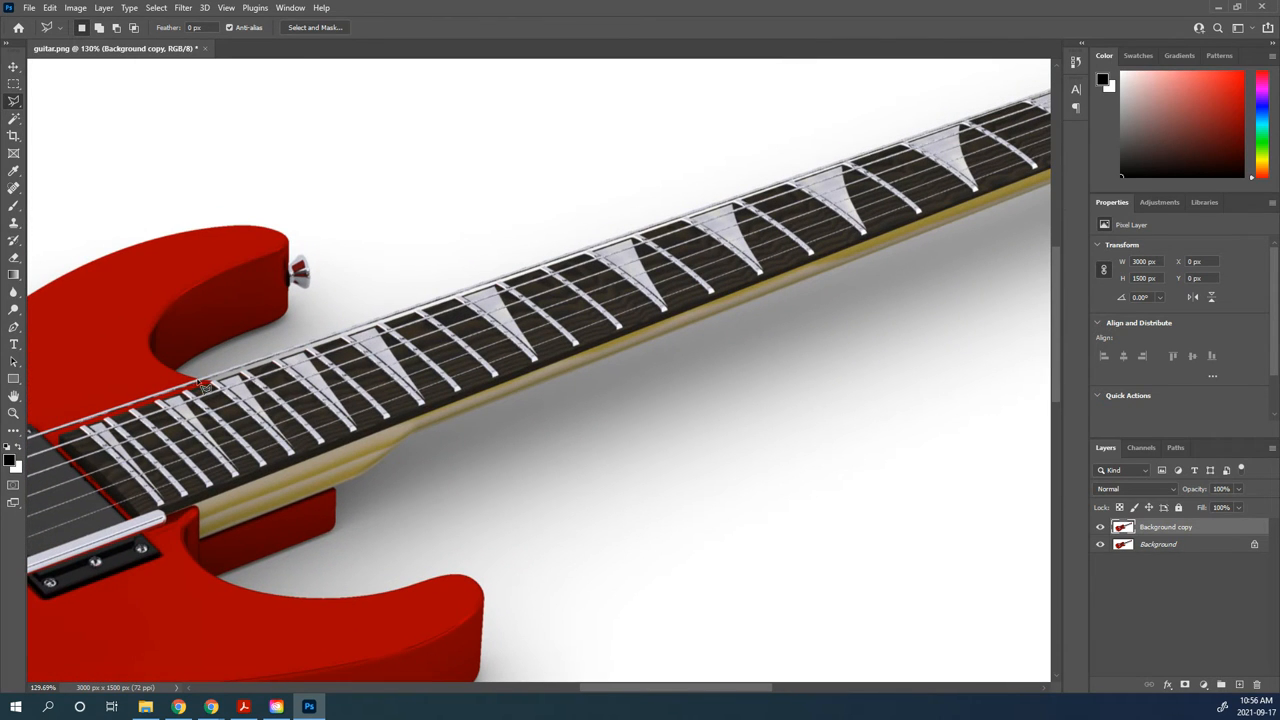
Trace a polygonal lasso around the neck where it meets the body, then clear it
drag(205, 388, 785, 113)
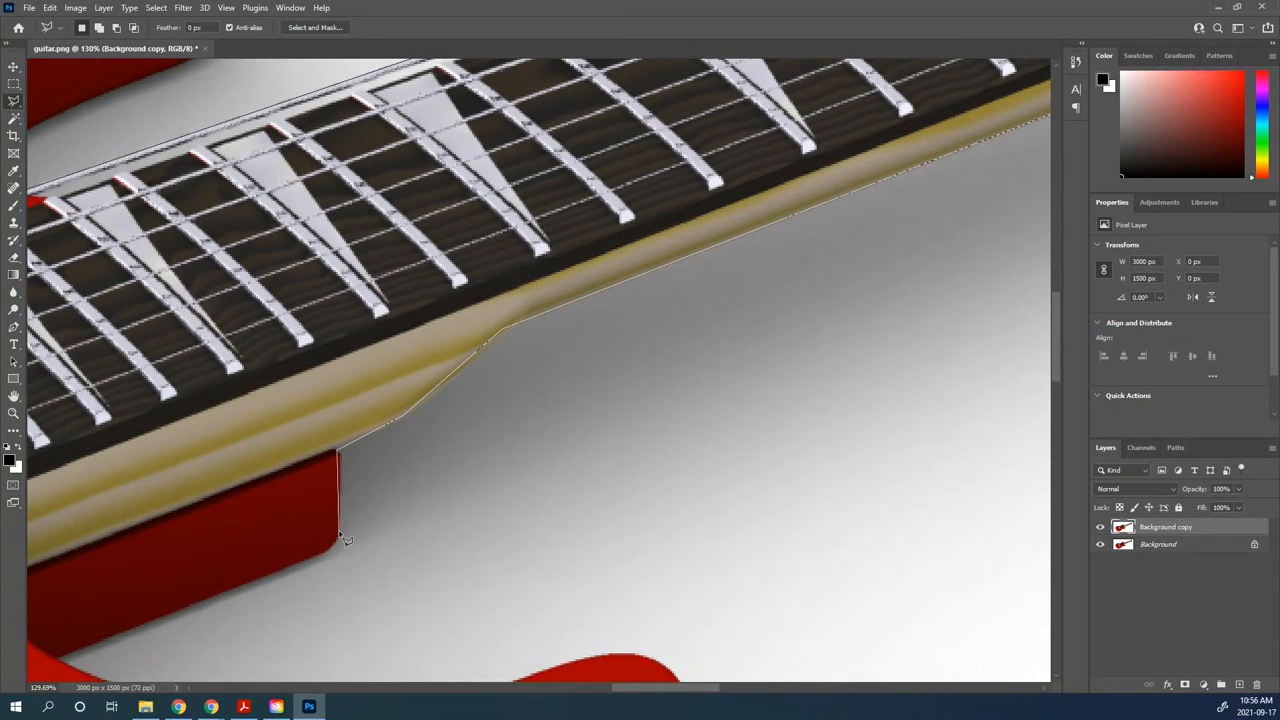
mouse_move(343, 544)
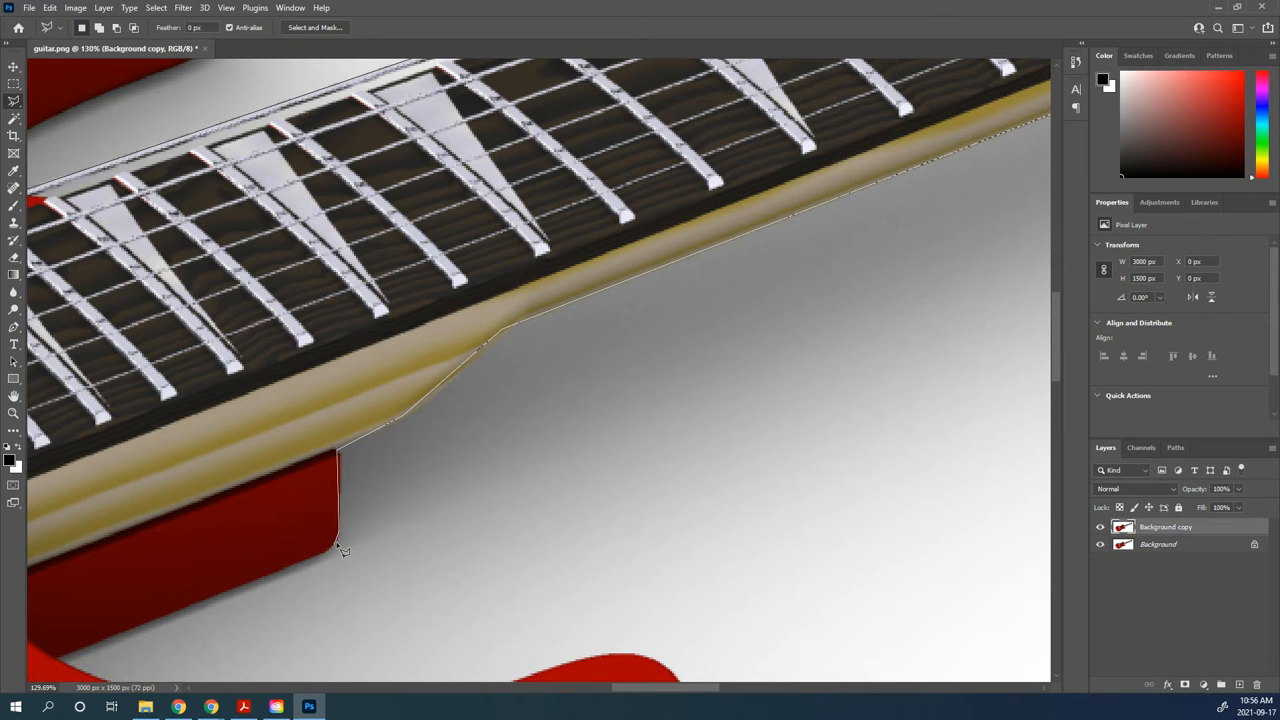
mouse_move(333, 560)
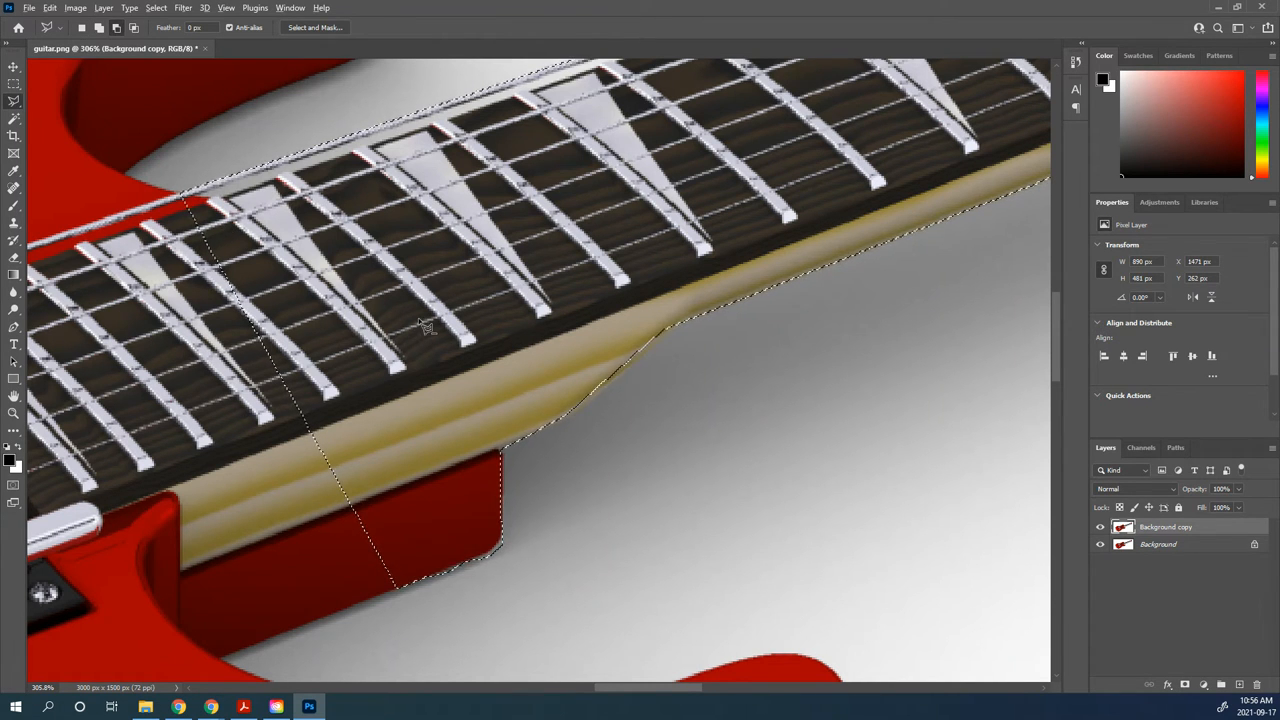
key(ctrl+0)
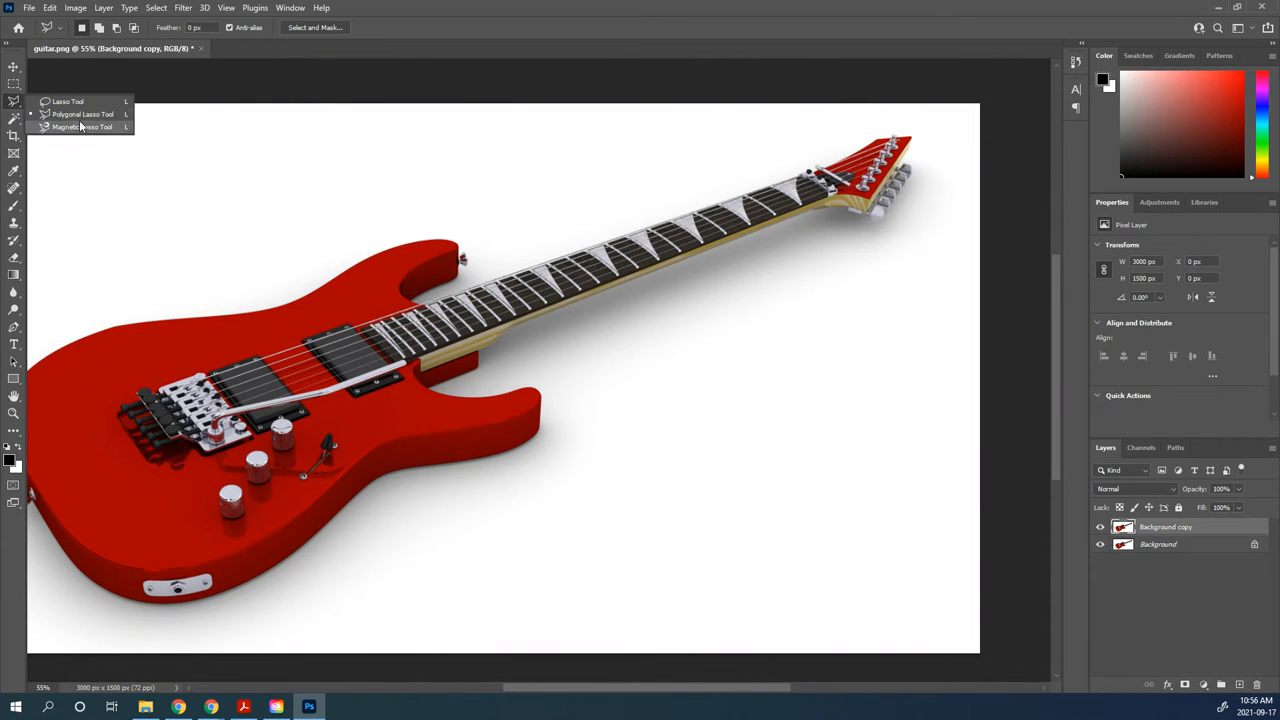
Start a Magnetic Lasso path anchored at the upper horn's tip, then abandon it
click(83, 127)
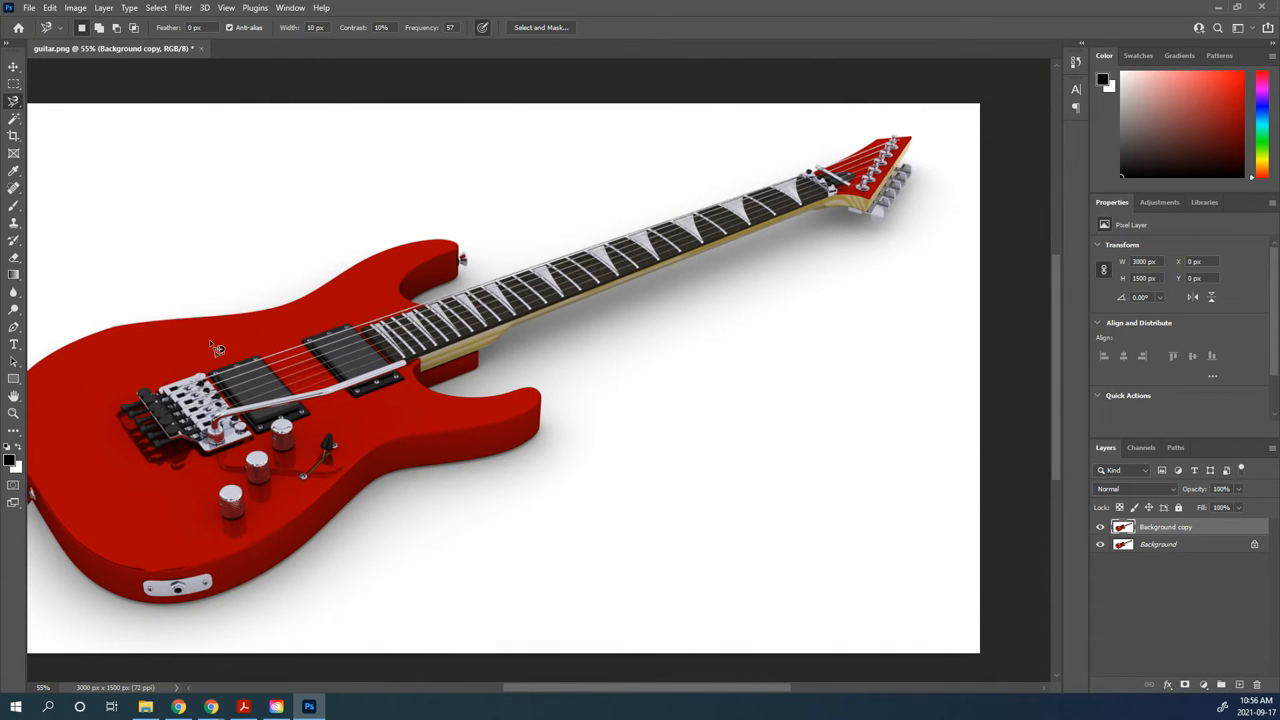
mouse_move(118, 335)
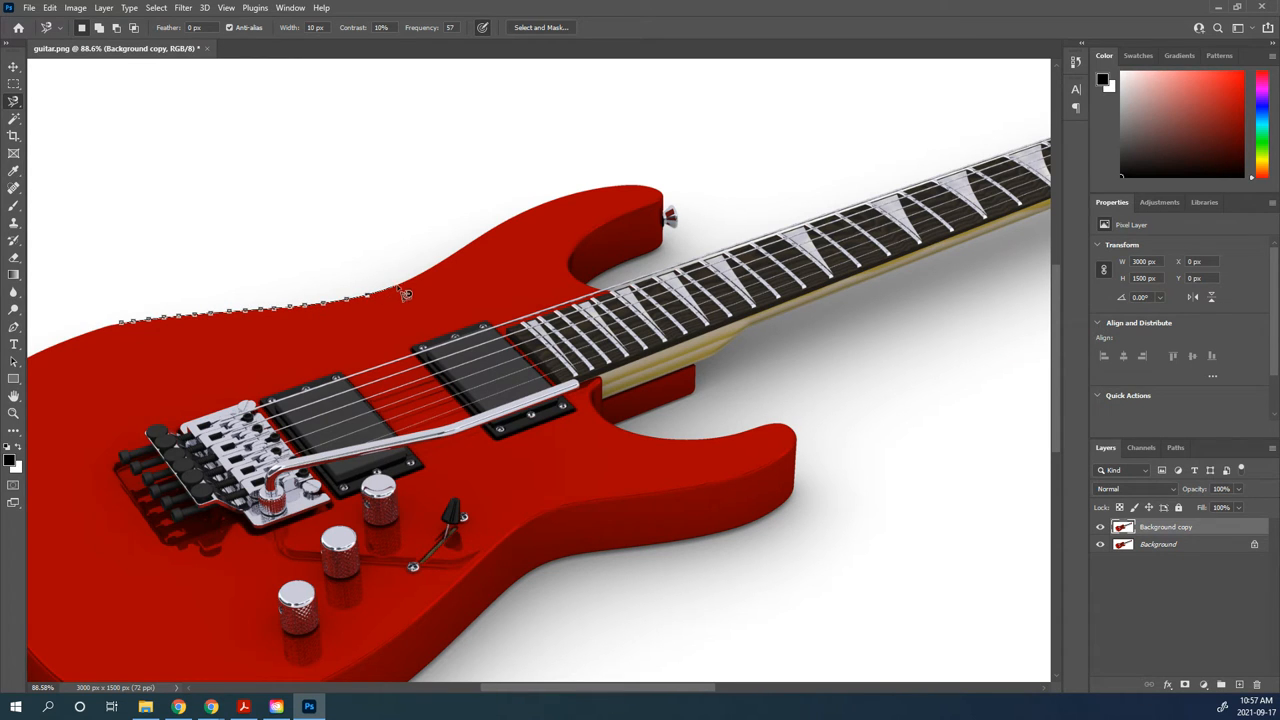
click(540, 217)
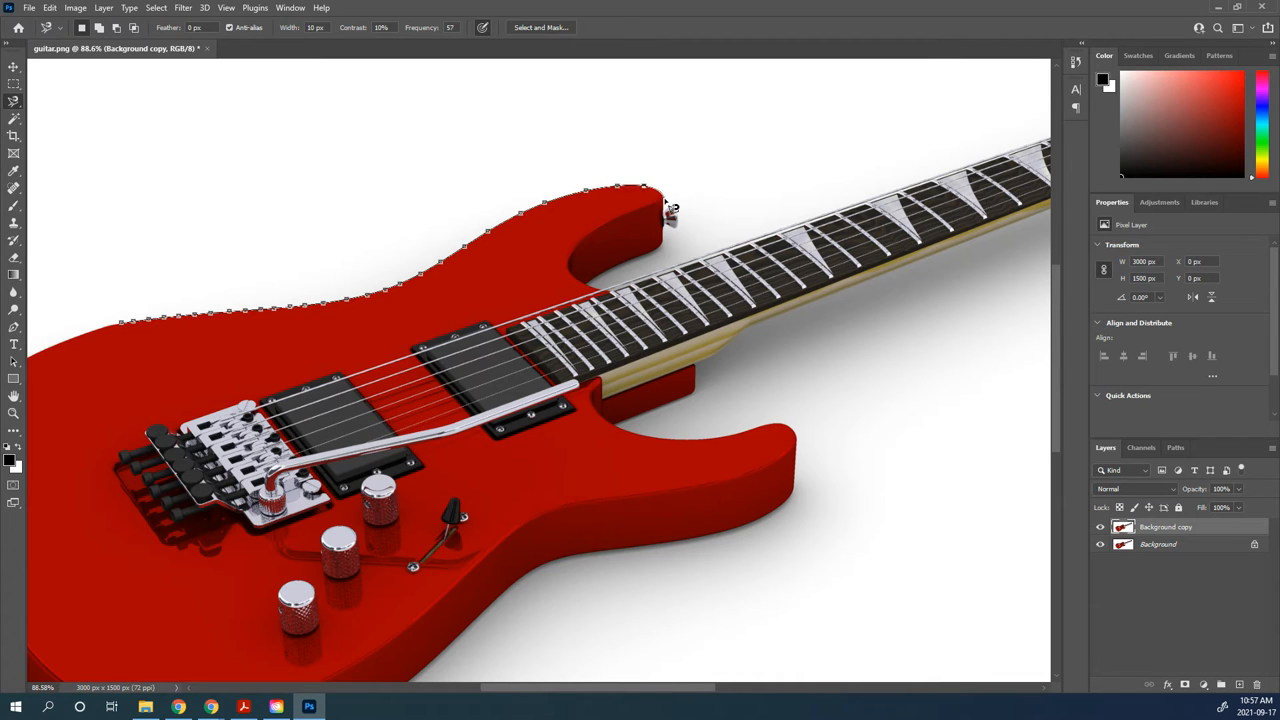
mouse_move(685, 233)
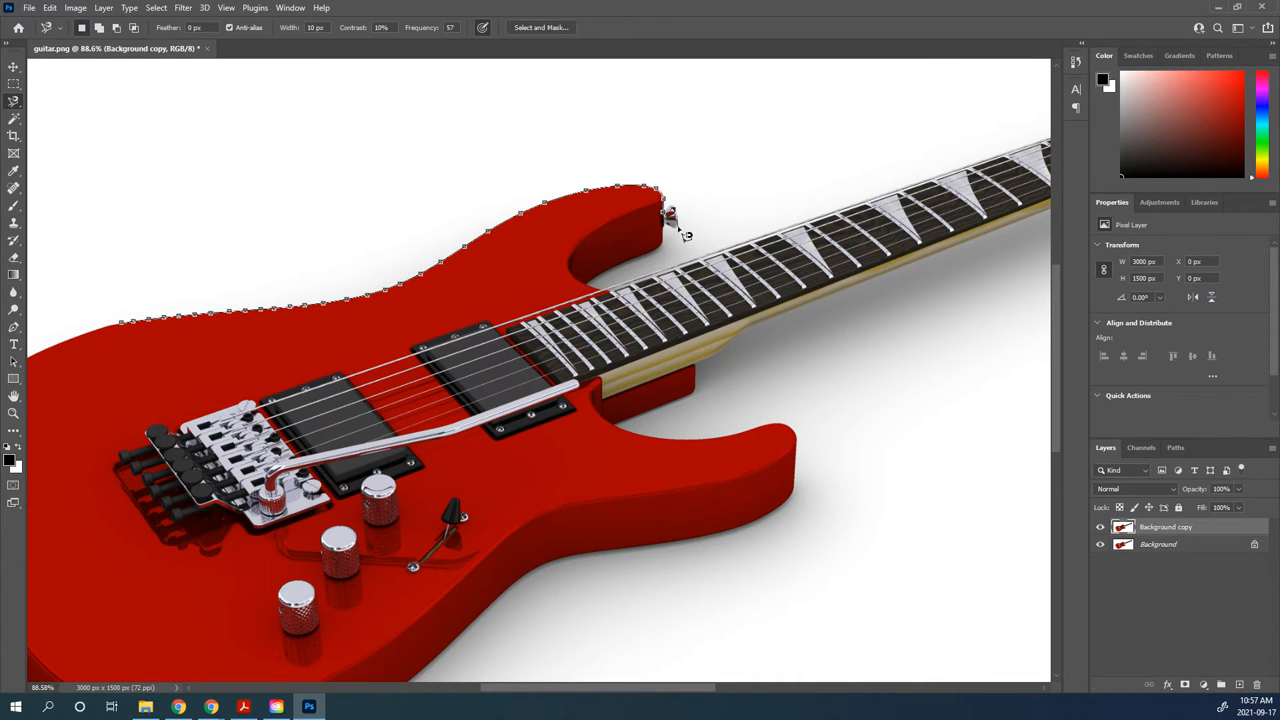
mouse_move(585, 295)
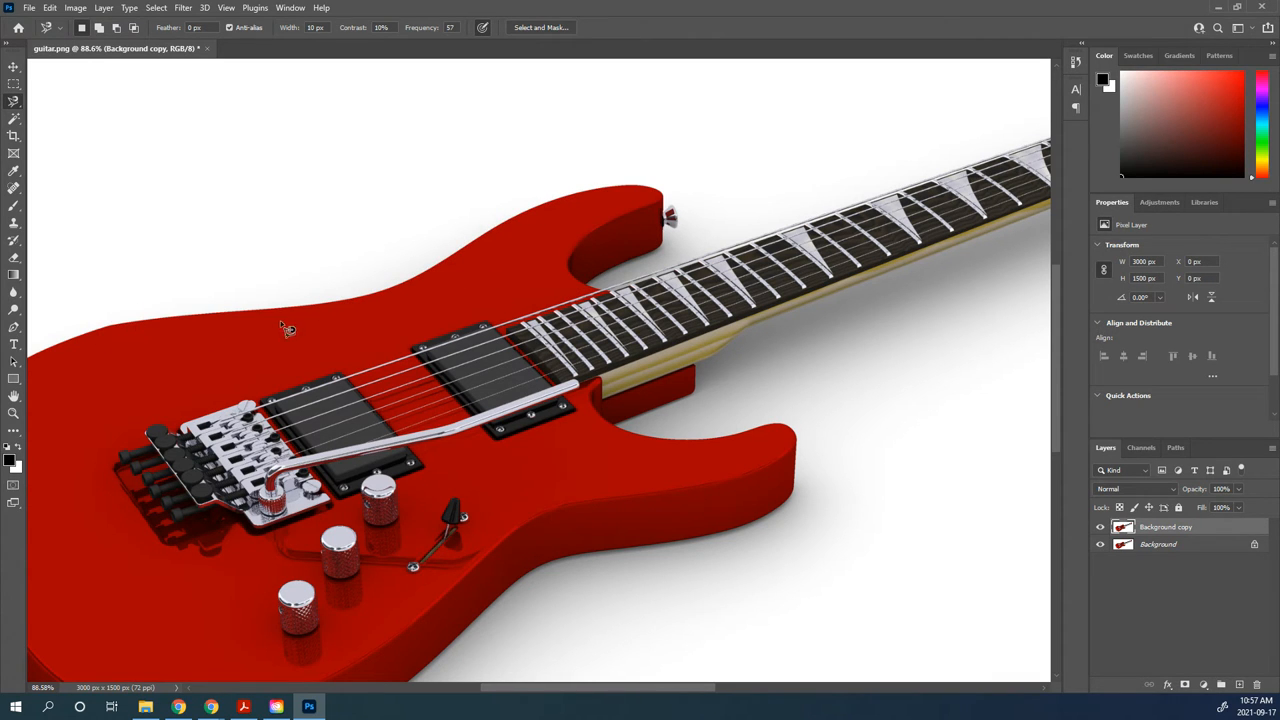
Magic-wand the red body at tolerance 50 with Contiguous unchecked
click(14, 118)
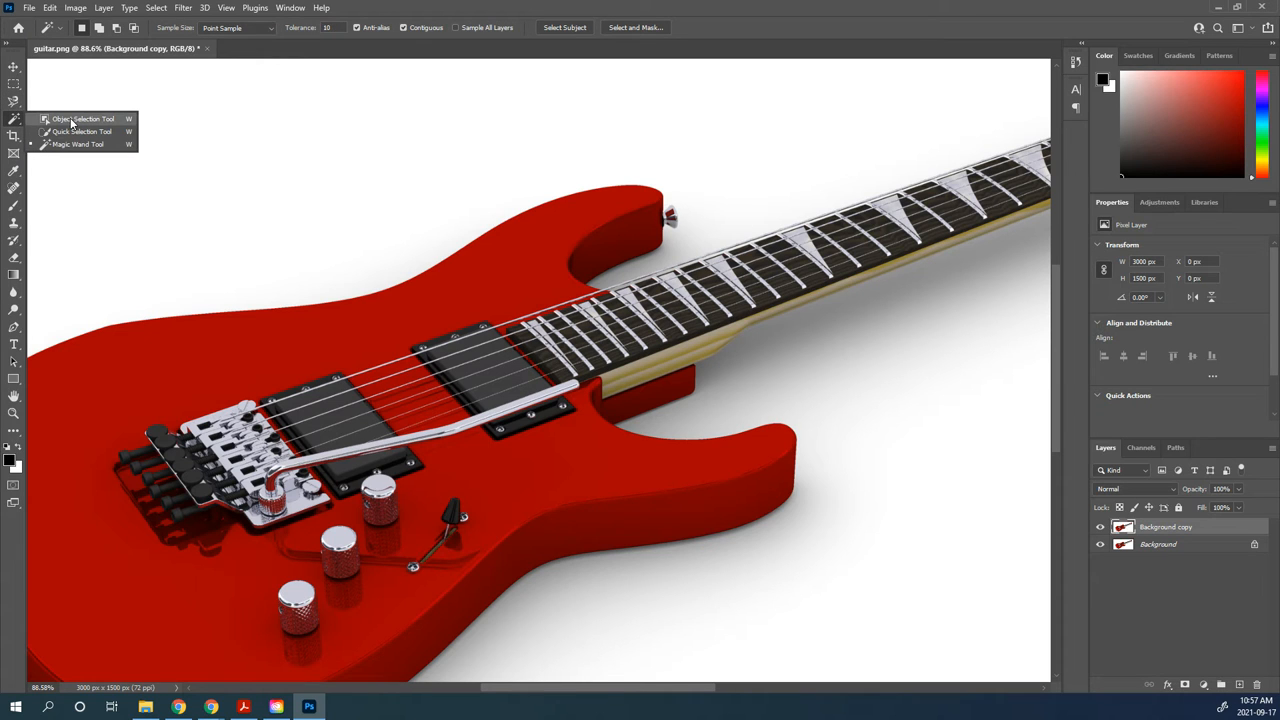
mouse_move(78, 144)
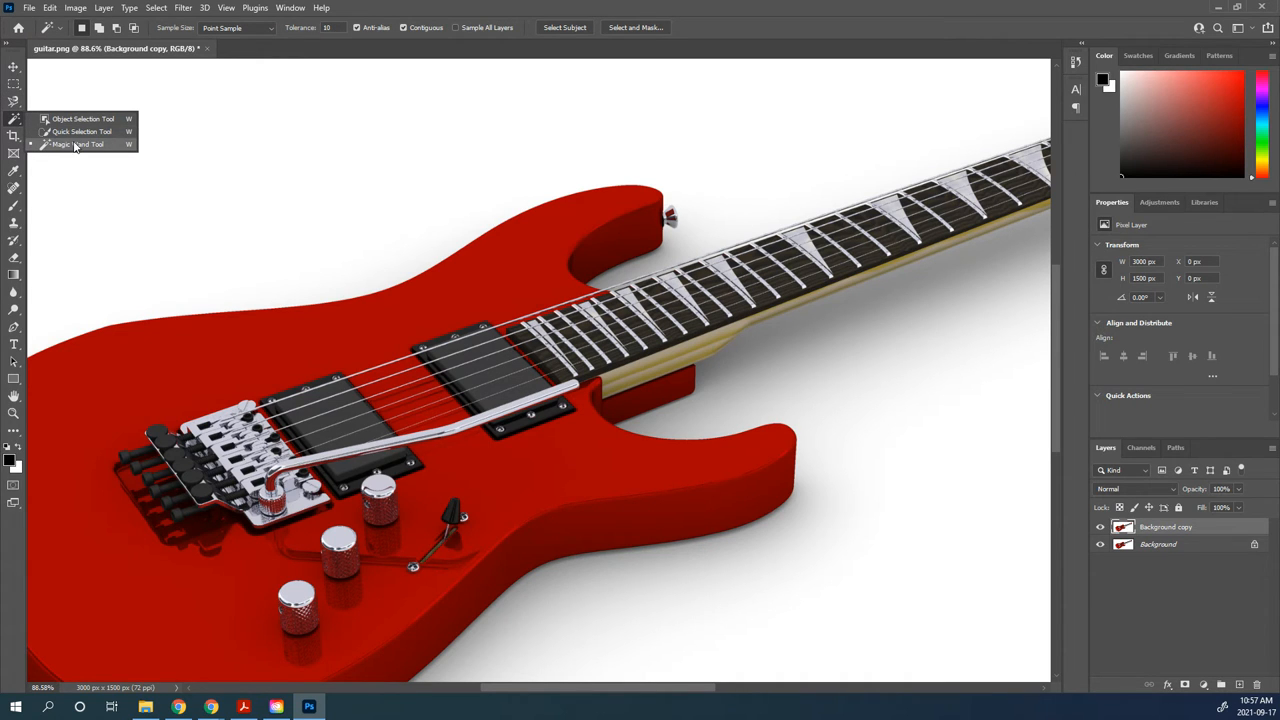
click(77, 144)
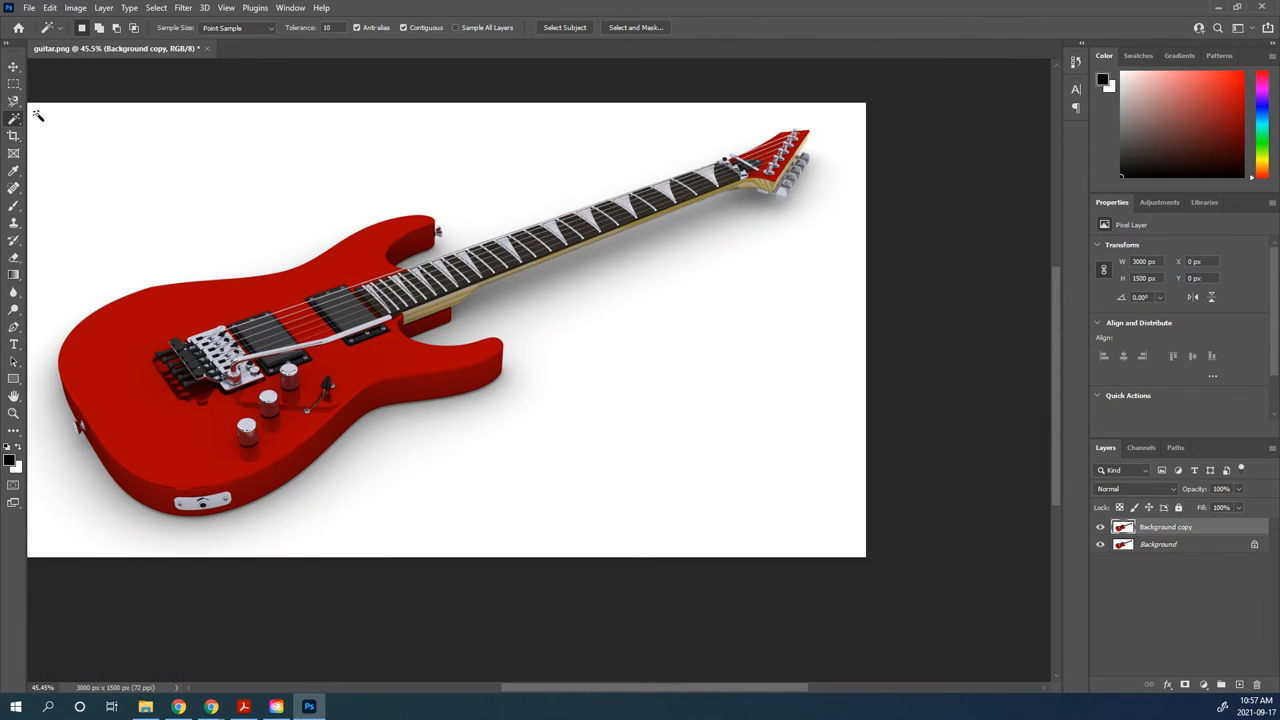
mouse_move(352, 60)
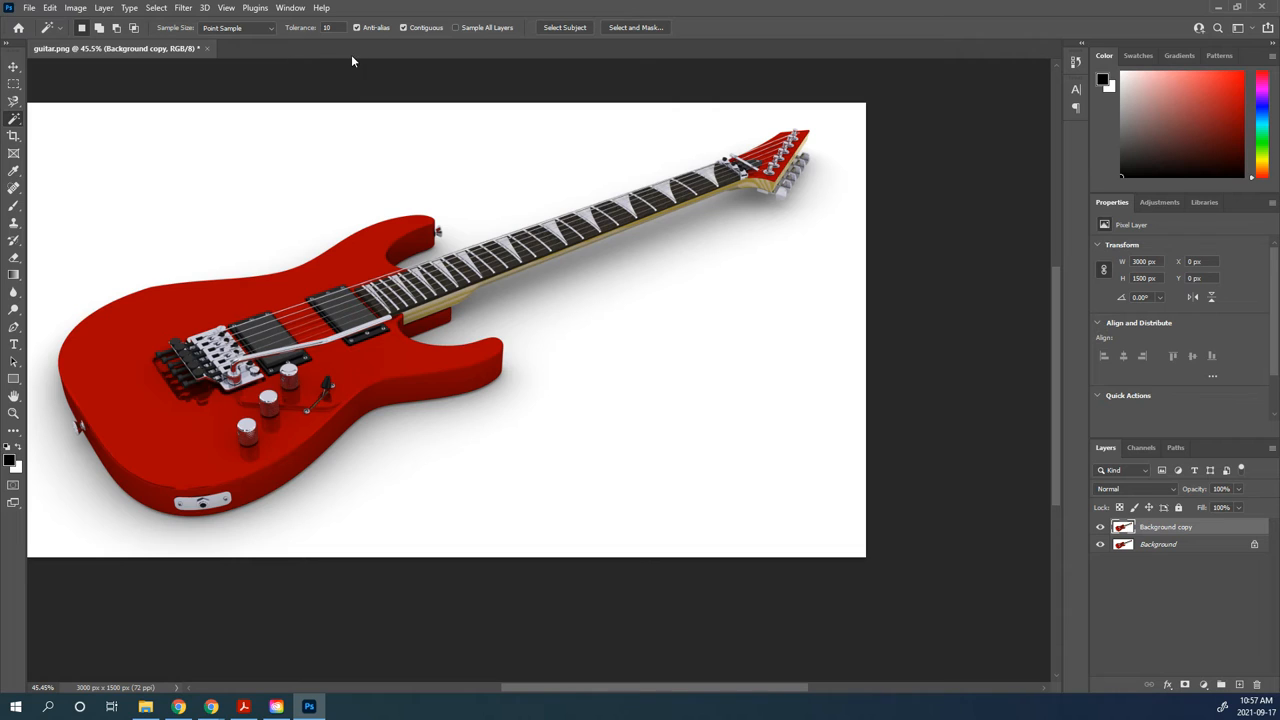
mouse_move(341, 27)
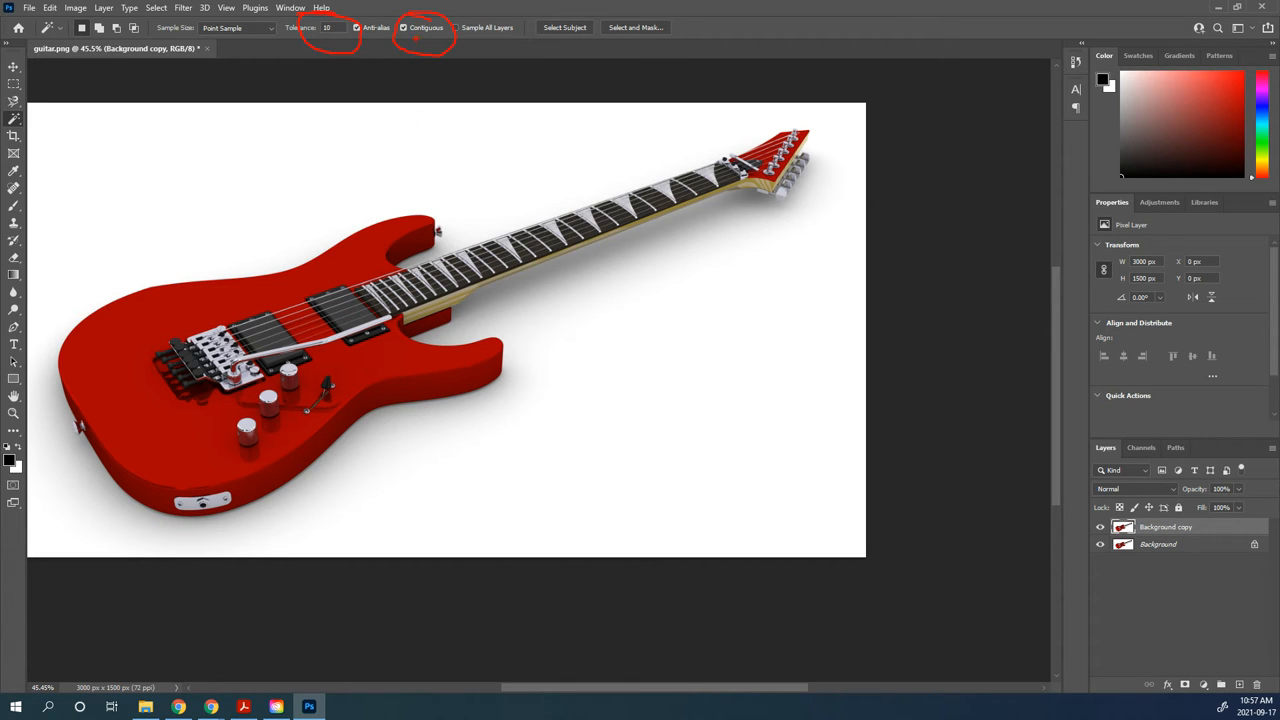
mouse_move(398, 170)
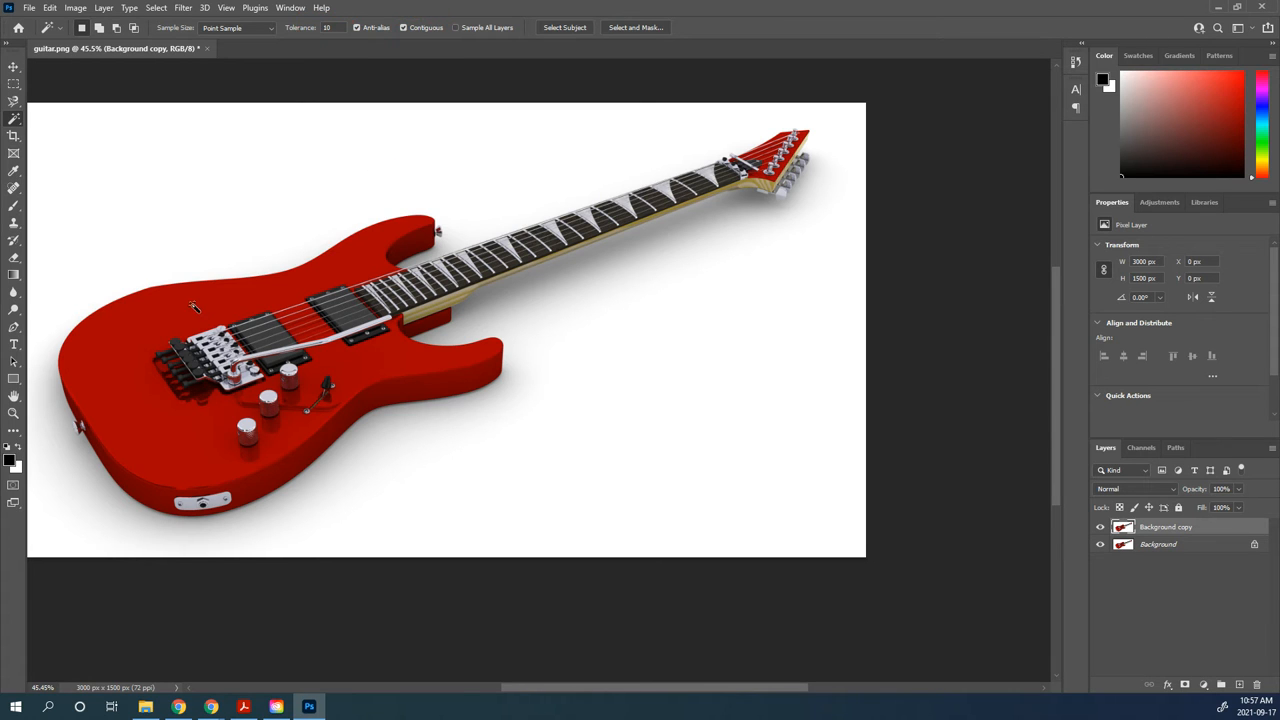
click(195, 307)
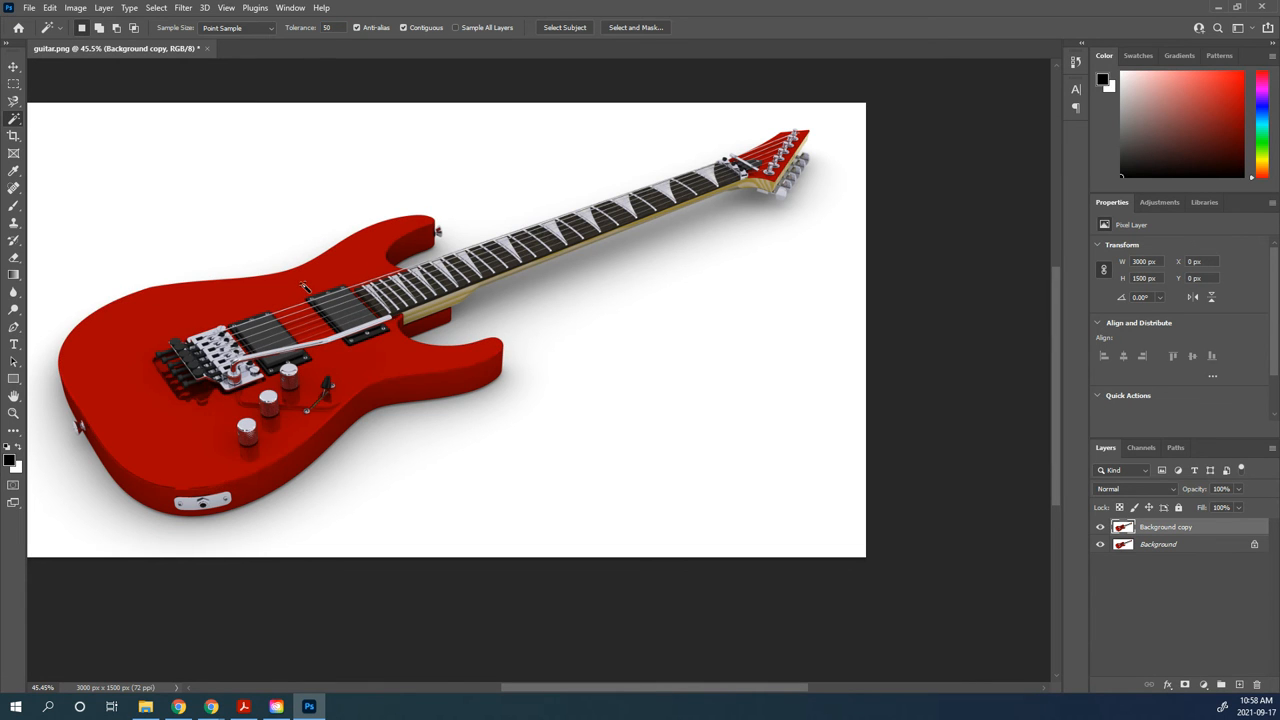
click(305, 290)
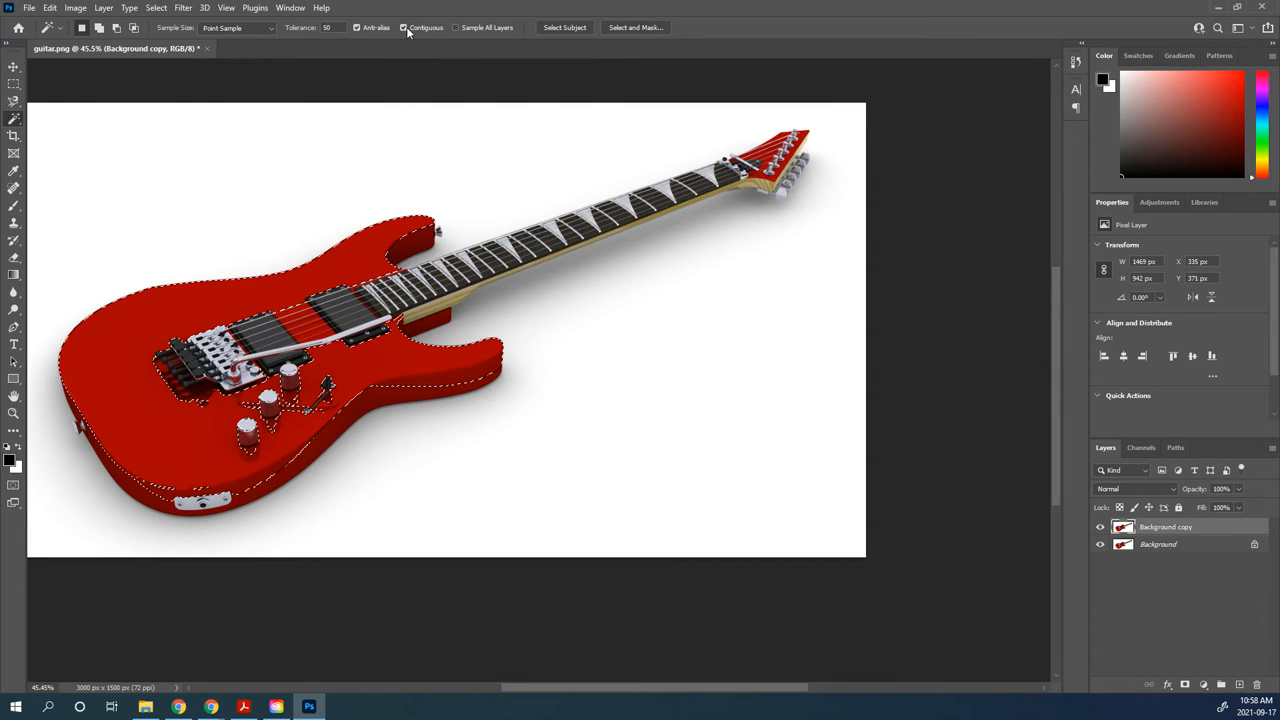
click(404, 27)
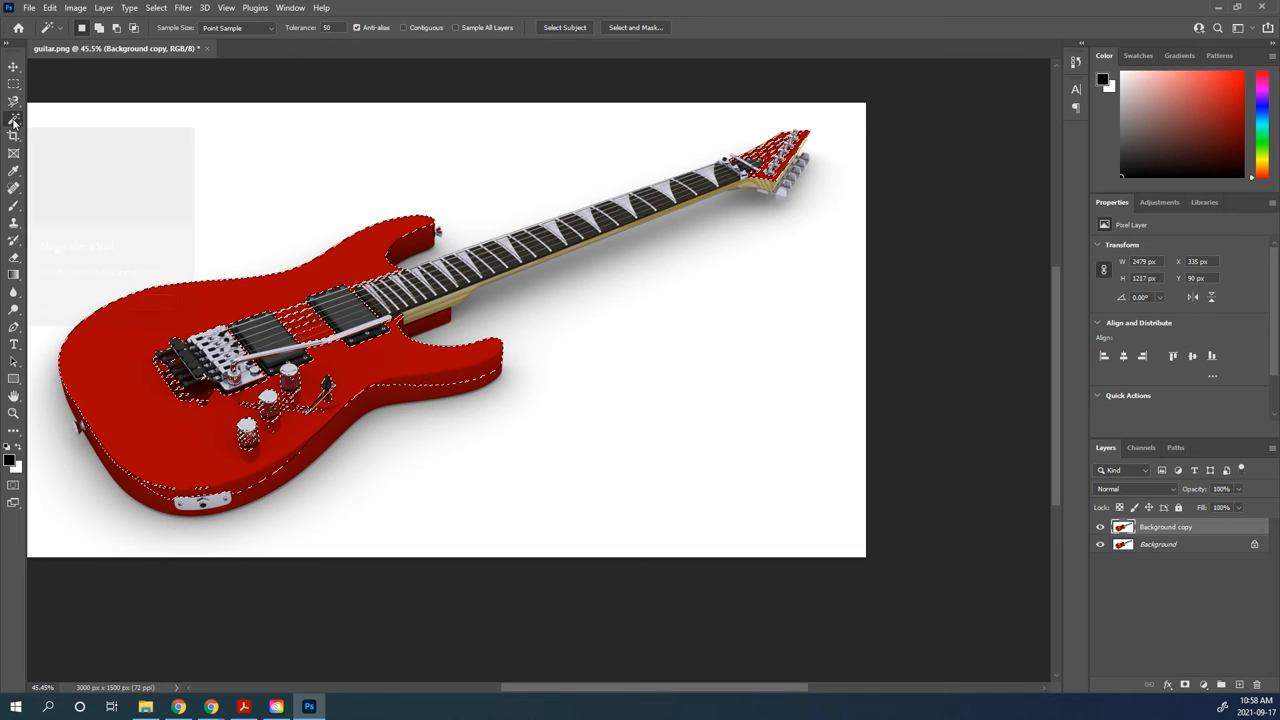
Brush a Quick Selection at size 500 over the guitar body, neck and headstock
click(14, 118)
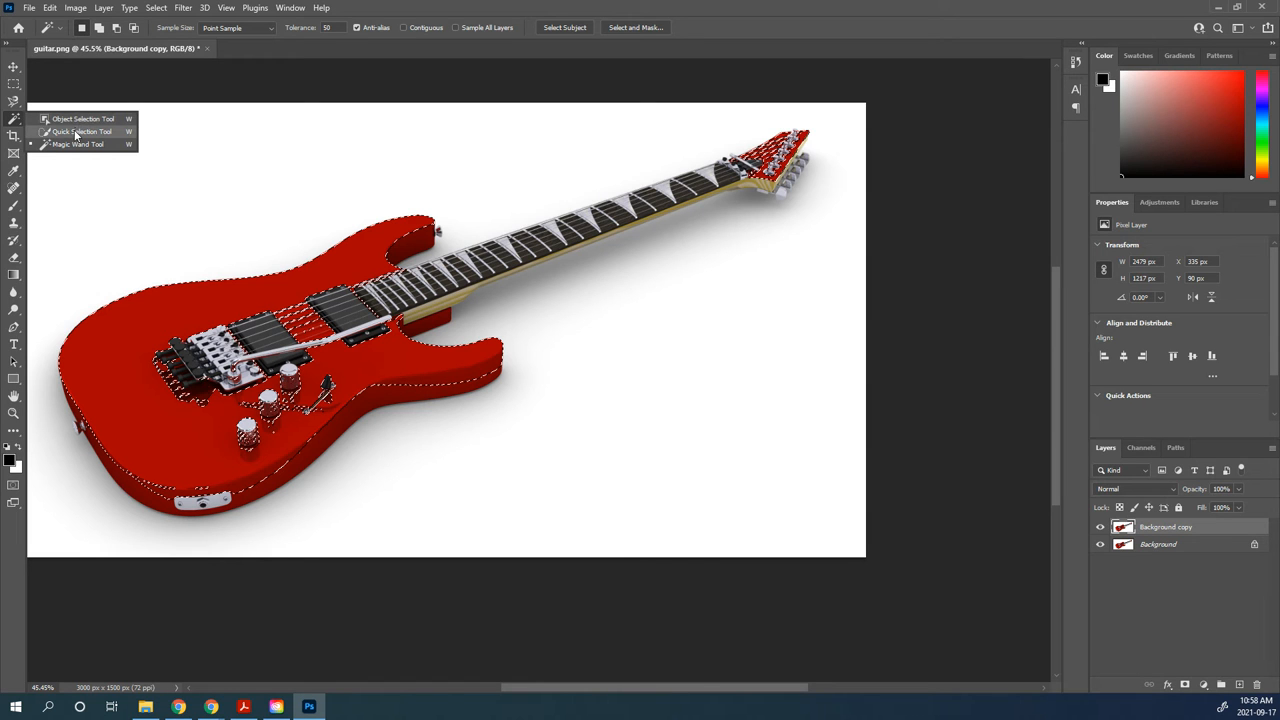
click(82, 131)
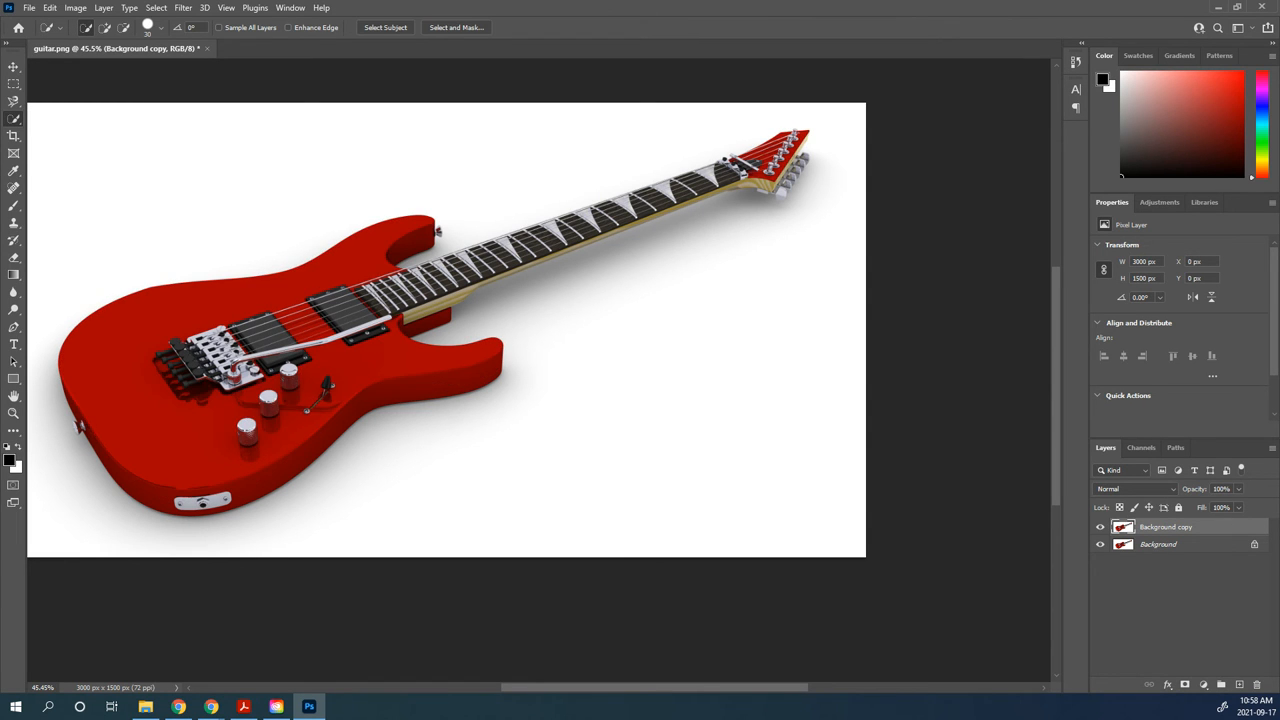
mouse_move(97, 378)
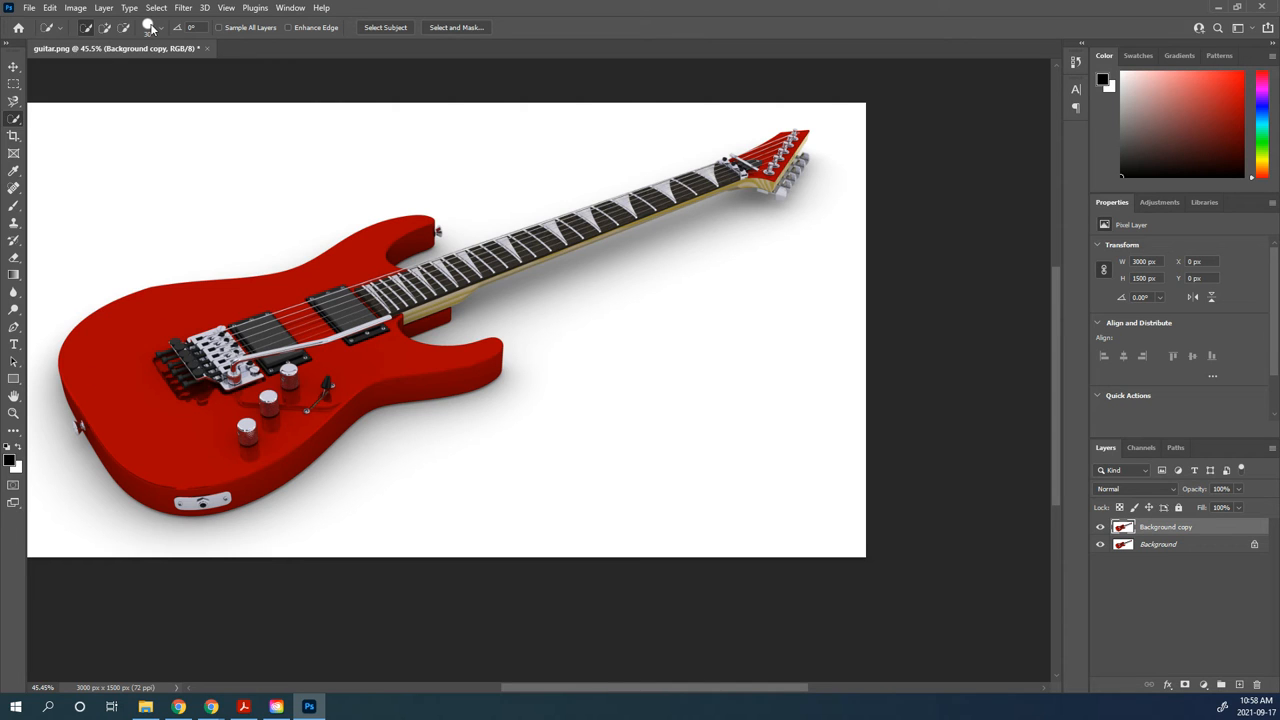
click(147, 27)
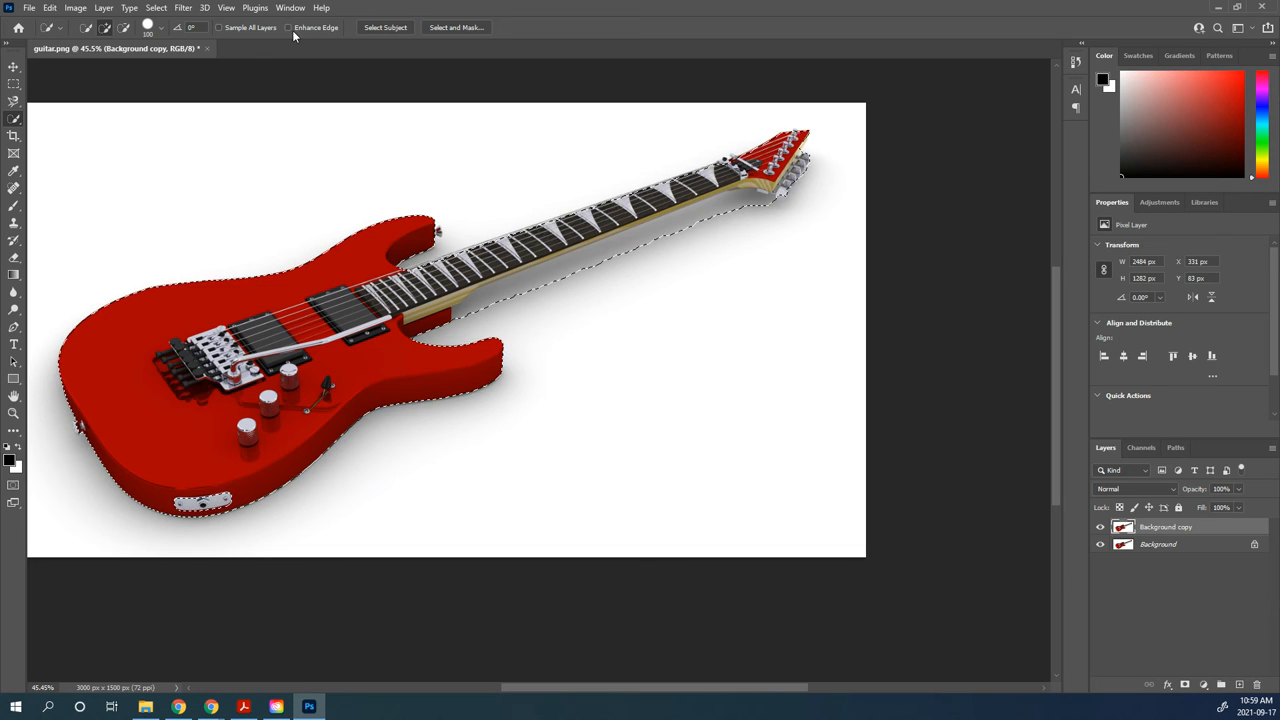
mouse_move(316, 27)
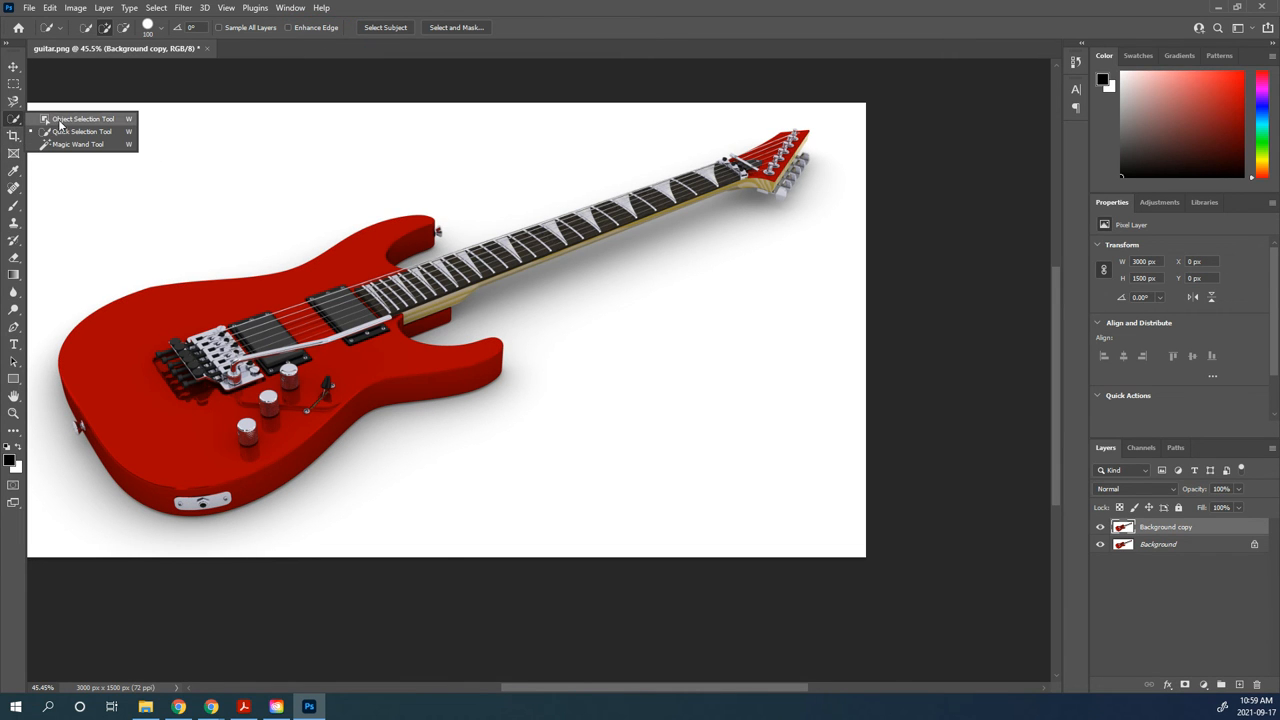
Run Select Subject with the Object Selection Tool in Rectangle mode
click(83, 119)
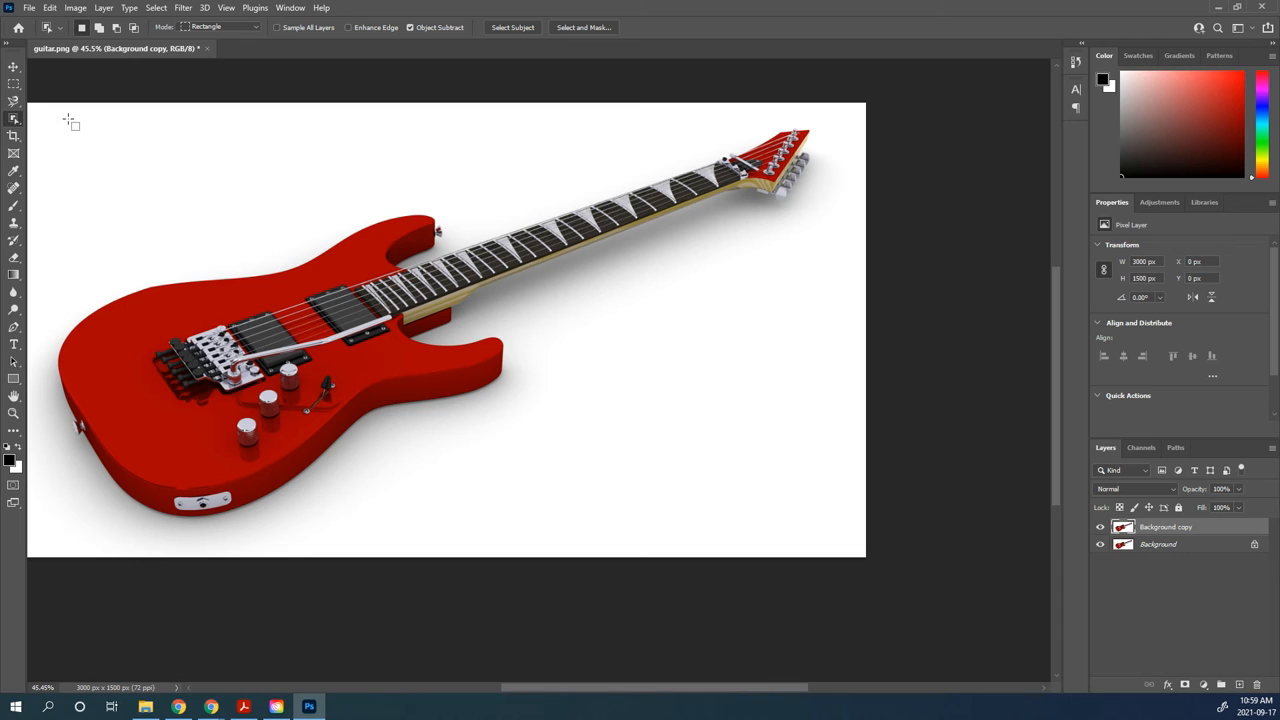
mouse_move(487, 390)
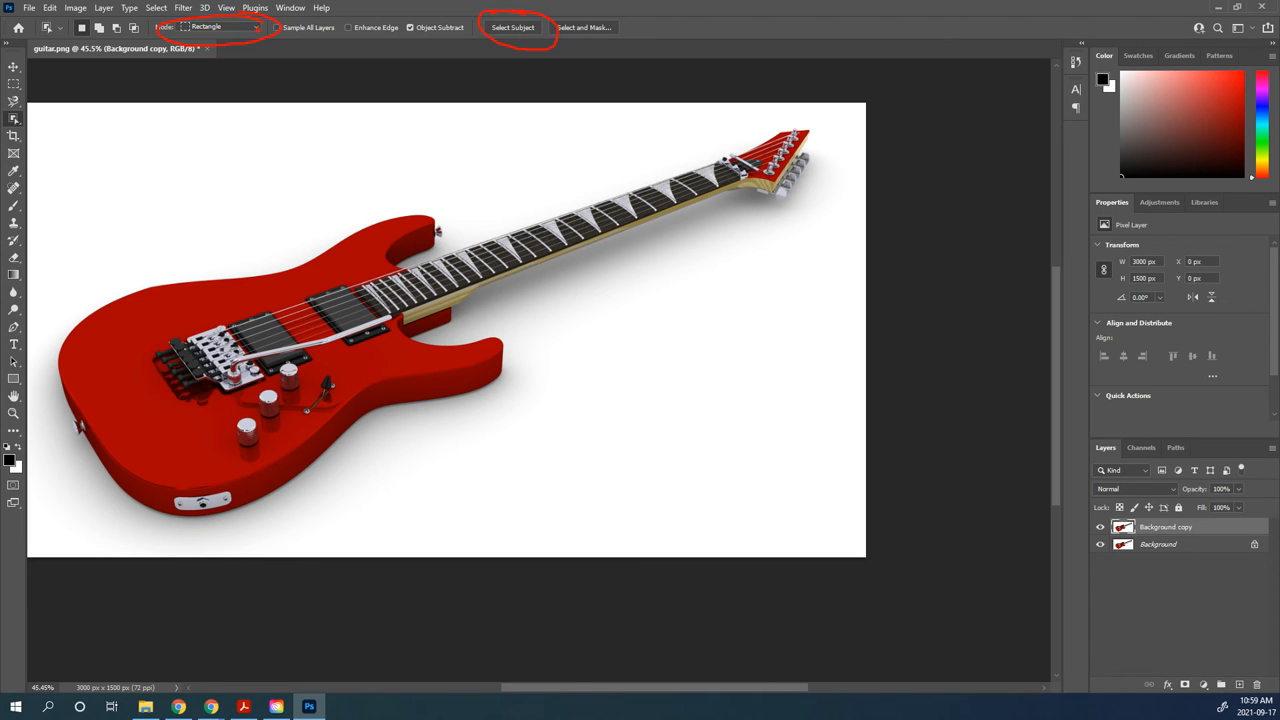
click(256, 27)
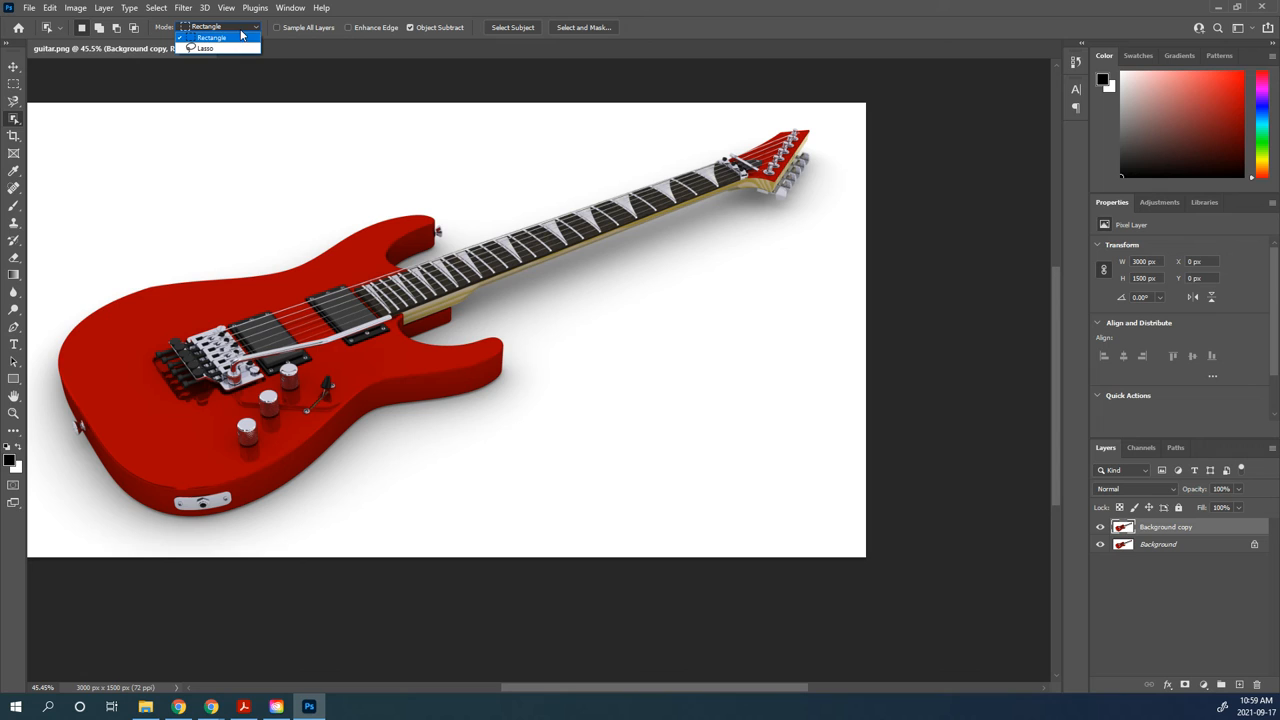
click(210, 37)
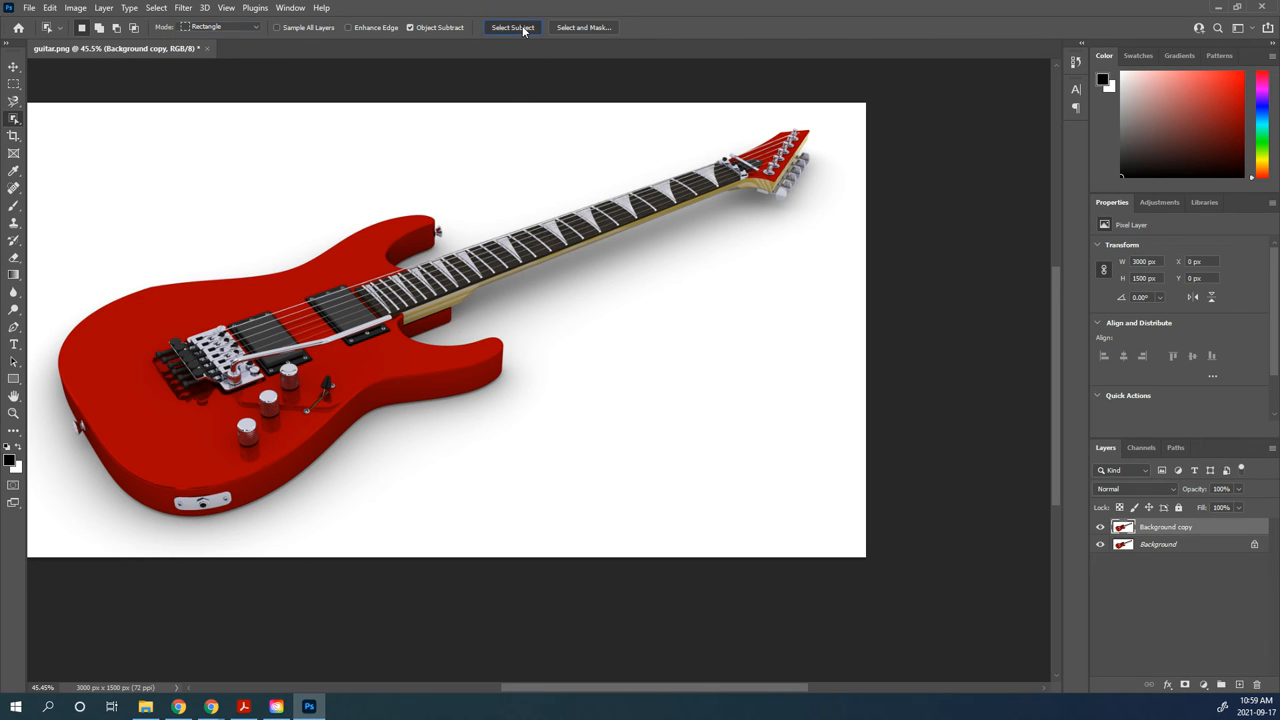
click(513, 27)
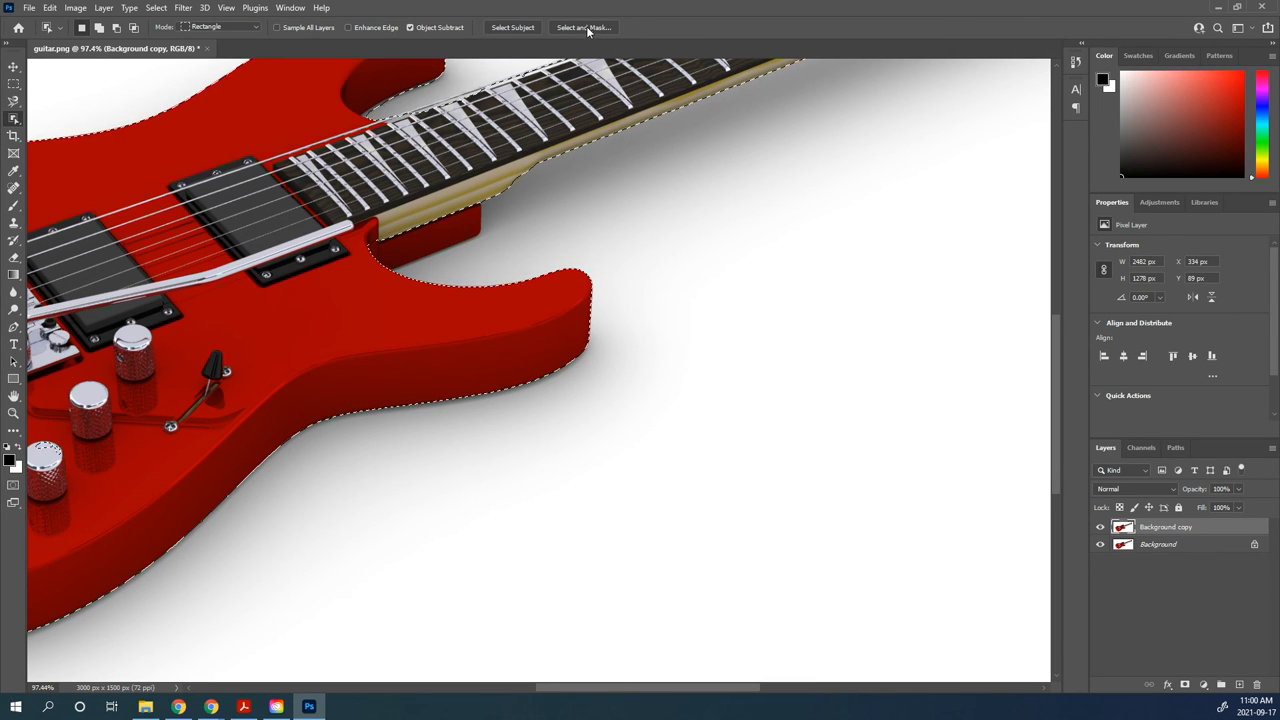
mouse_move(584, 27)
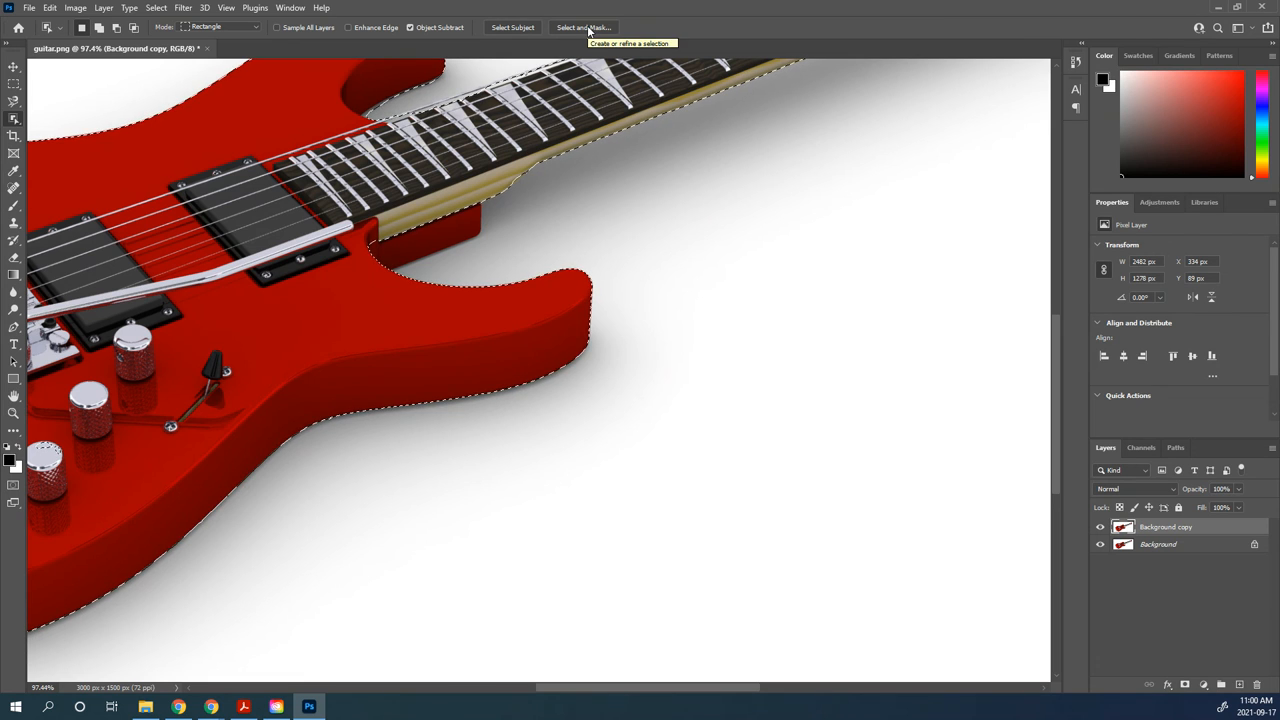
mouse_move(12, 136)
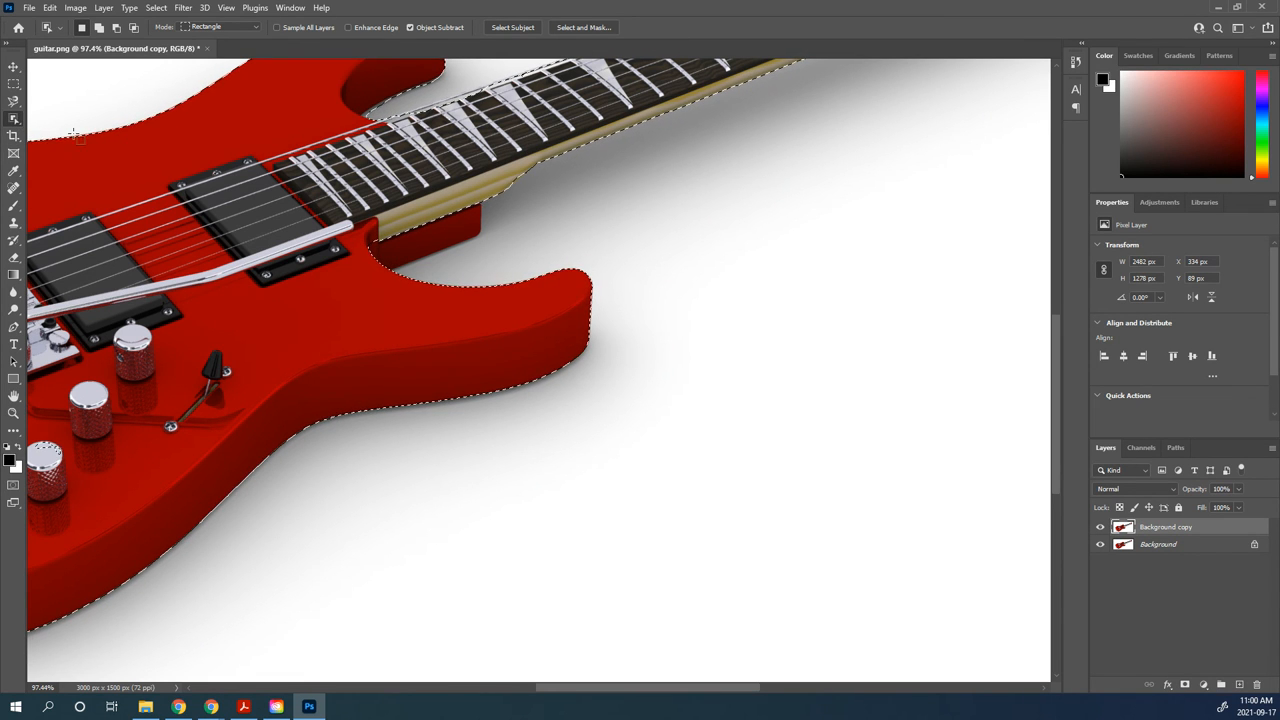
Refine the neck and upper-horn selection using the Magic Wand with Contiguous checked
click(14, 119)
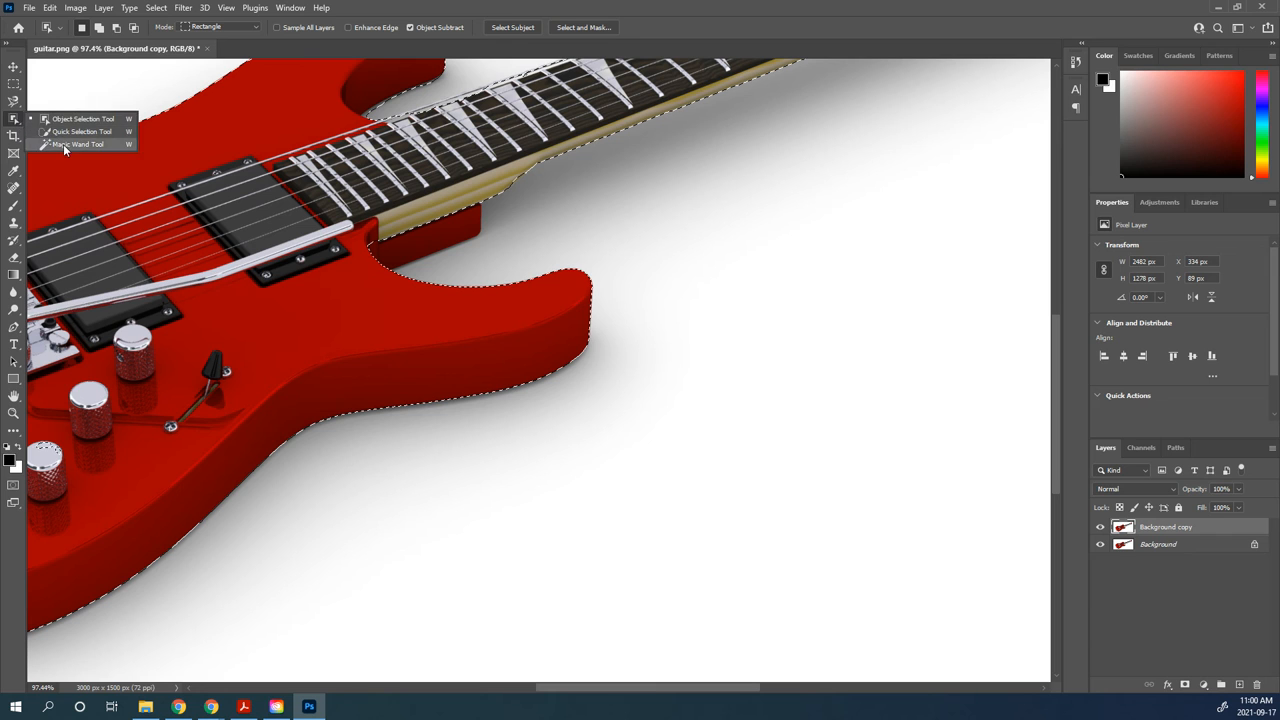
click(82, 144)
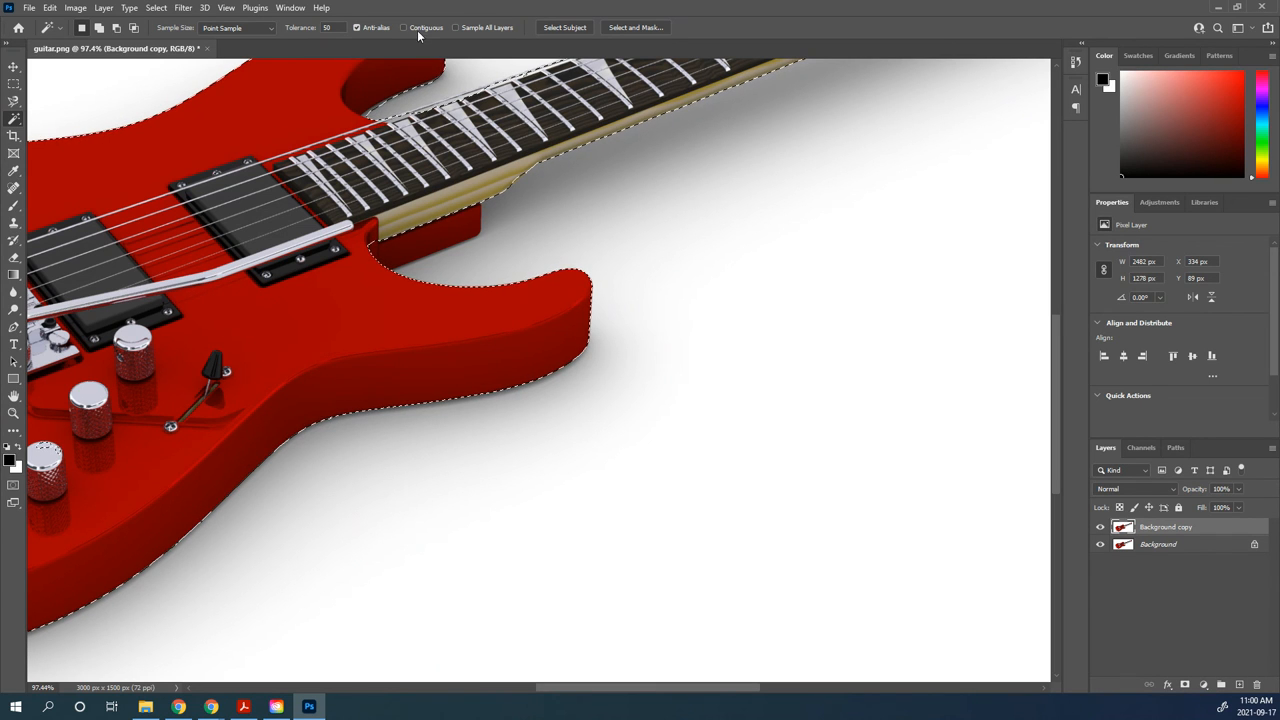
click(404, 27)
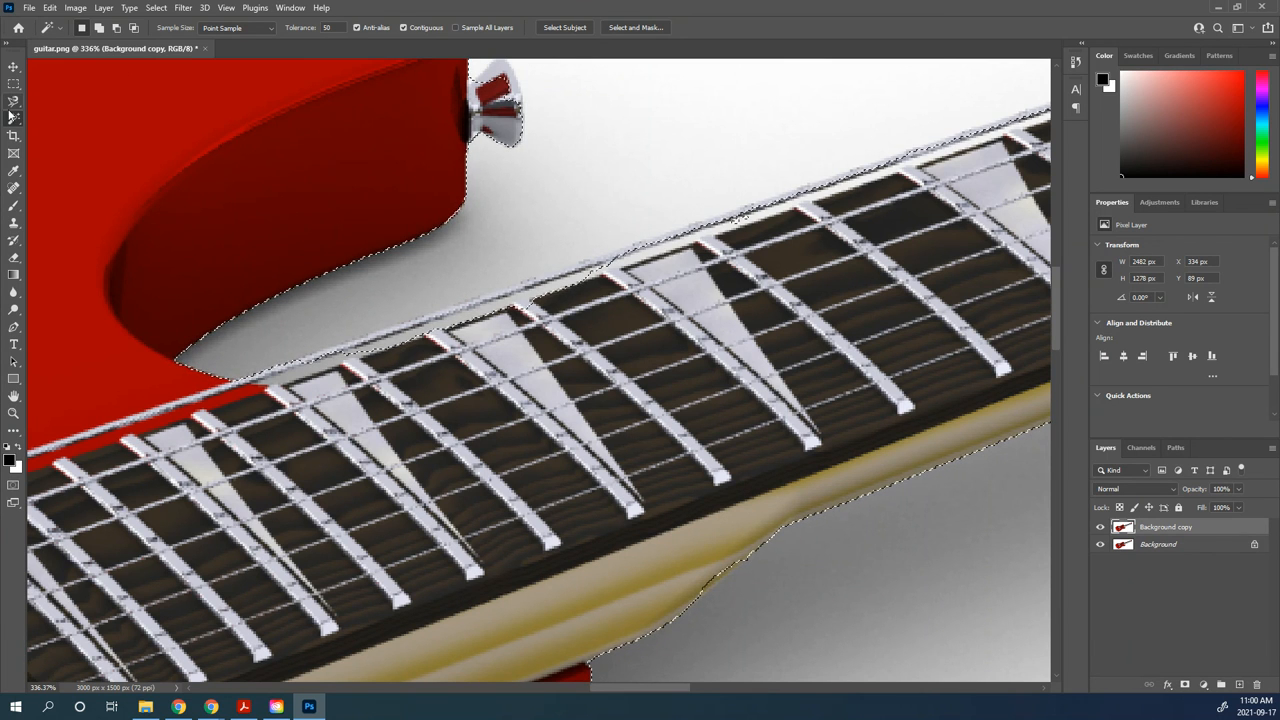
click(14, 100)
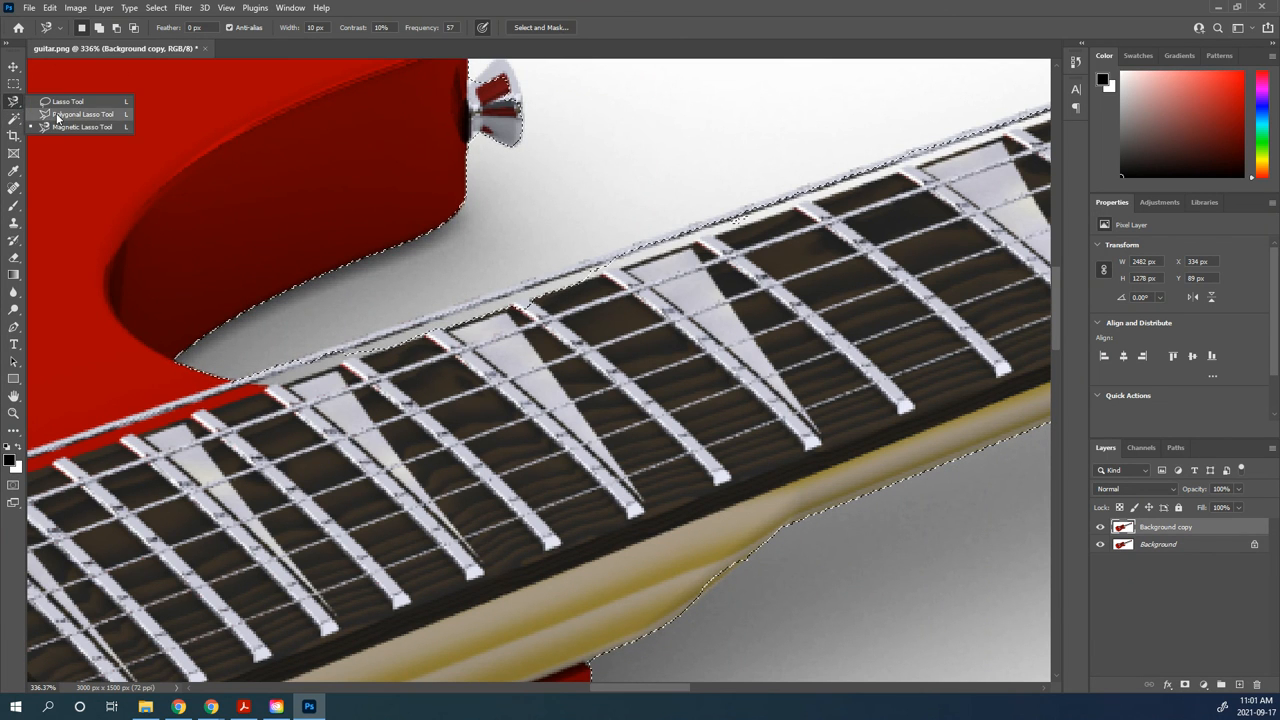